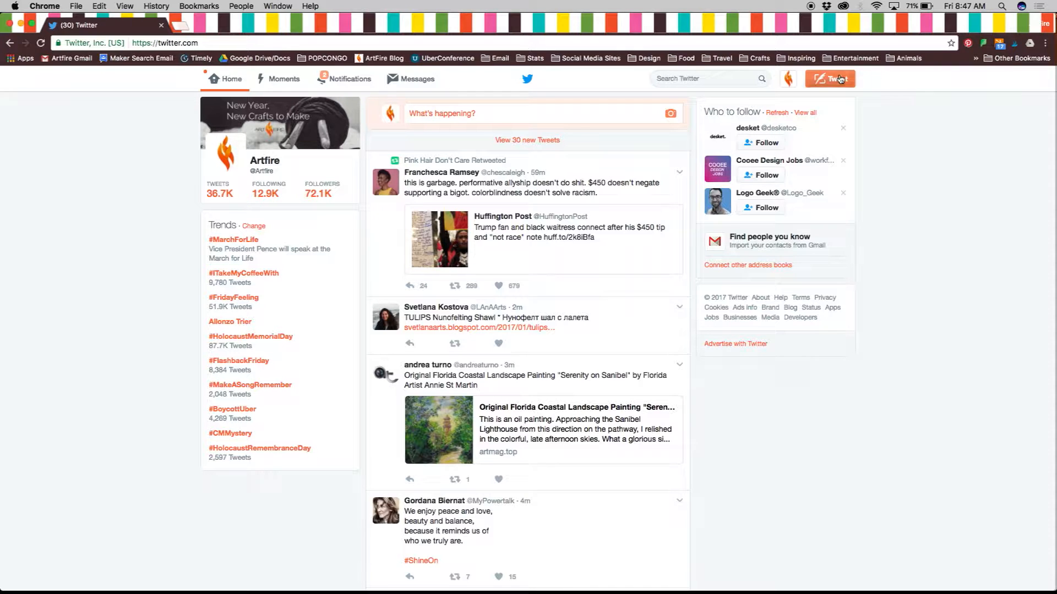
mouse_move(787, 79)
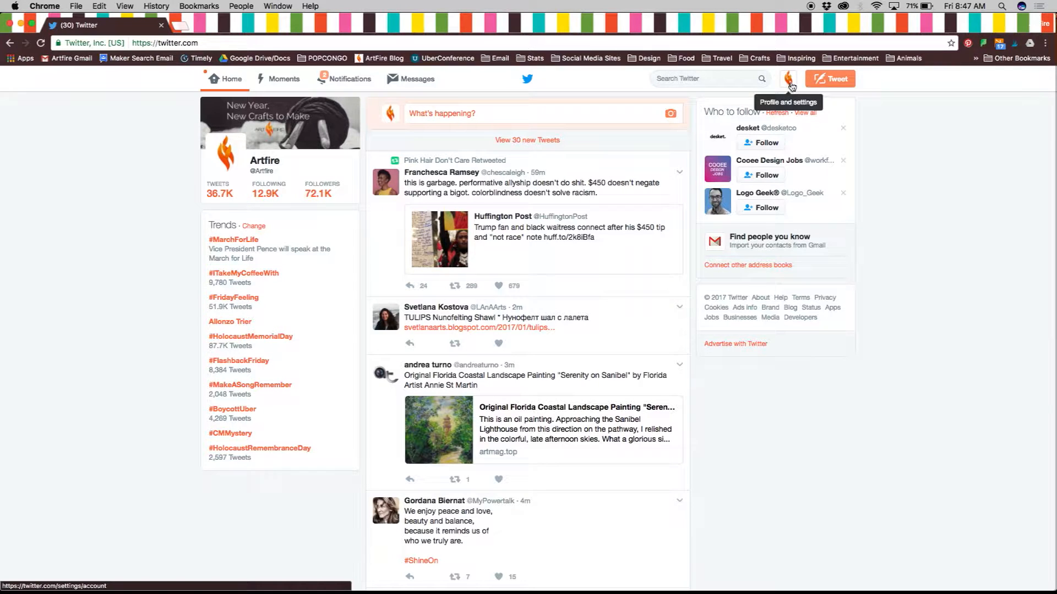
- Open the profile and settings menu from the avatar beside the Tweet button
click(787, 78)
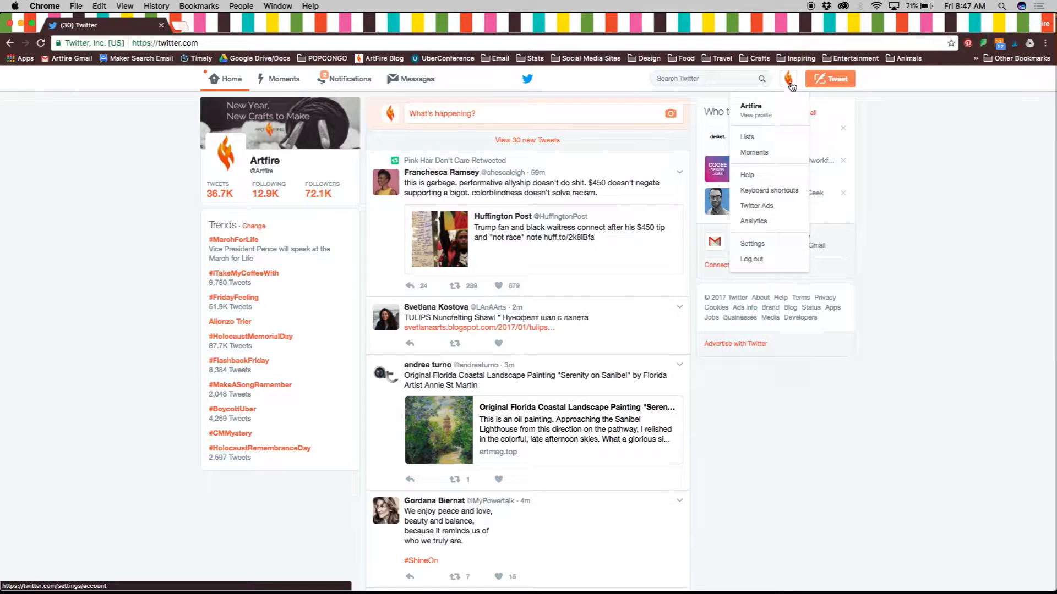
mouse_move(757, 206)
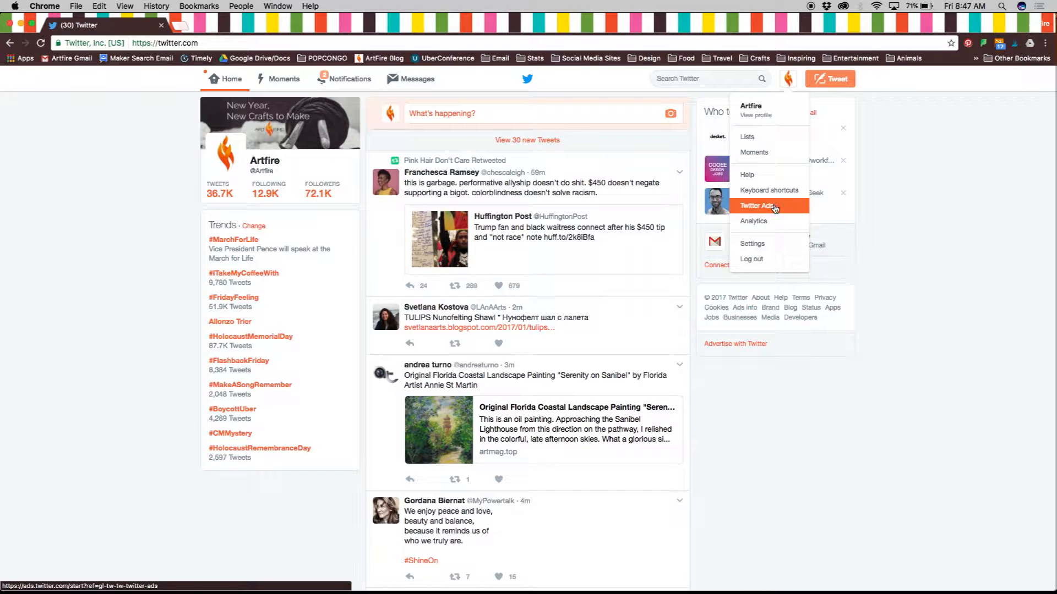
- Enter Twitter Ads and confirm United States with the Los Angeles time zone
click(756, 205)
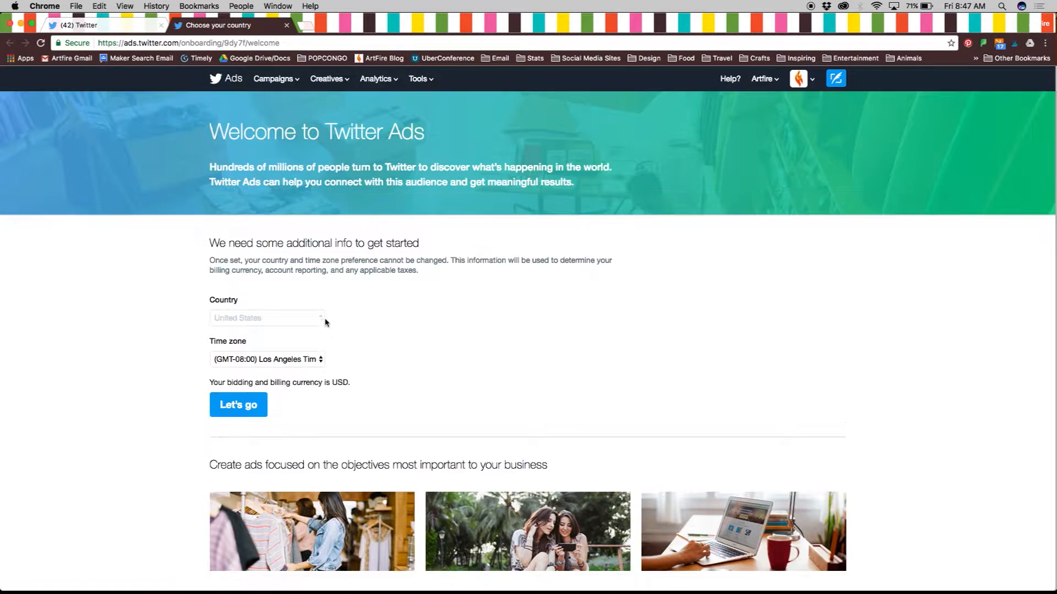
mouse_move(283, 366)
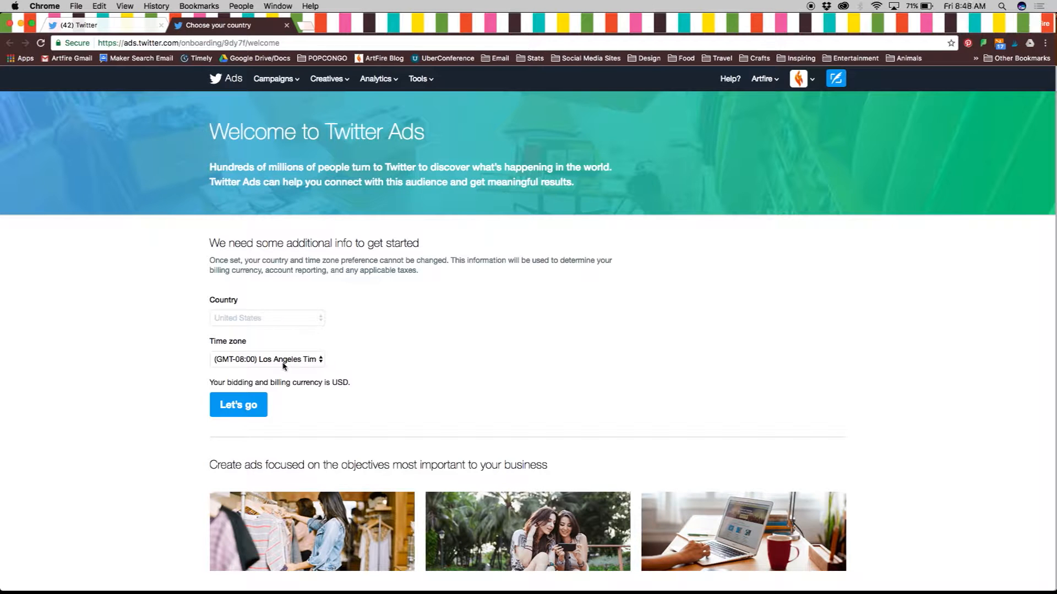
click(238, 404)
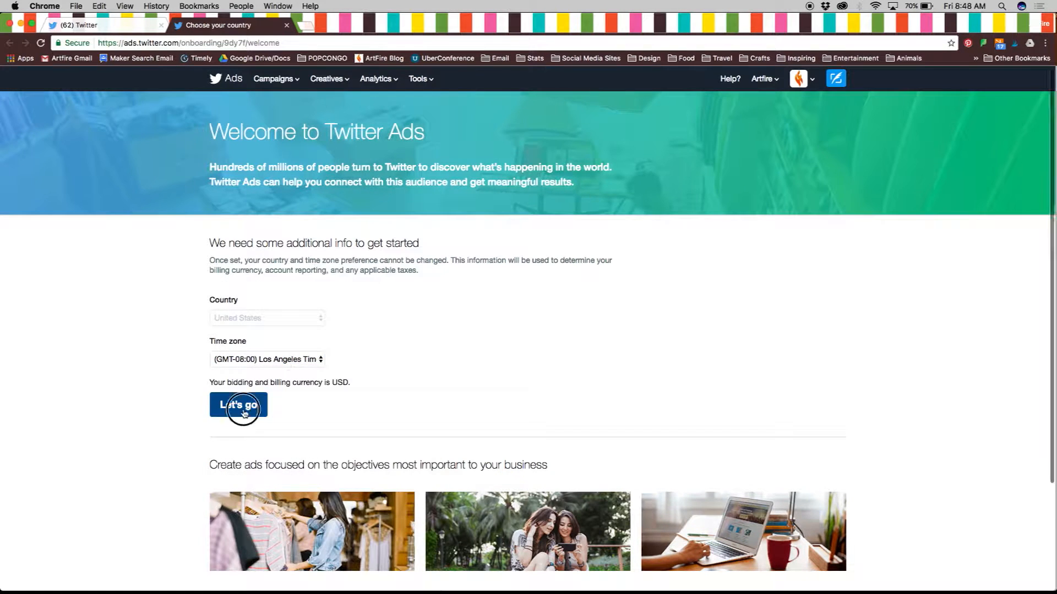
click(237, 405)
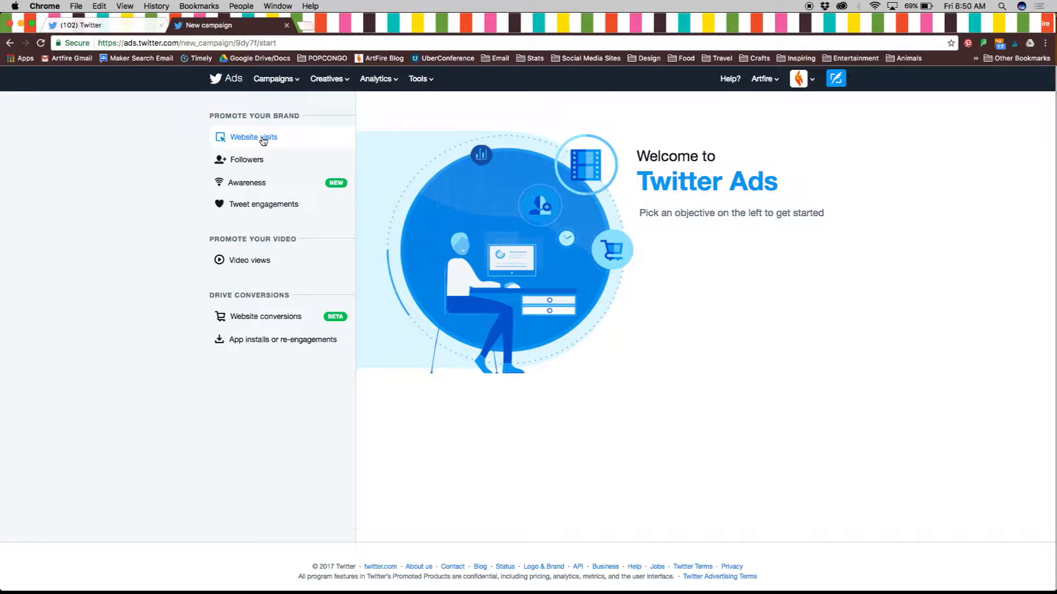
- Preview Website visits, Followers and Awareness objectives, then create an Awareness campaign
click(253, 137)
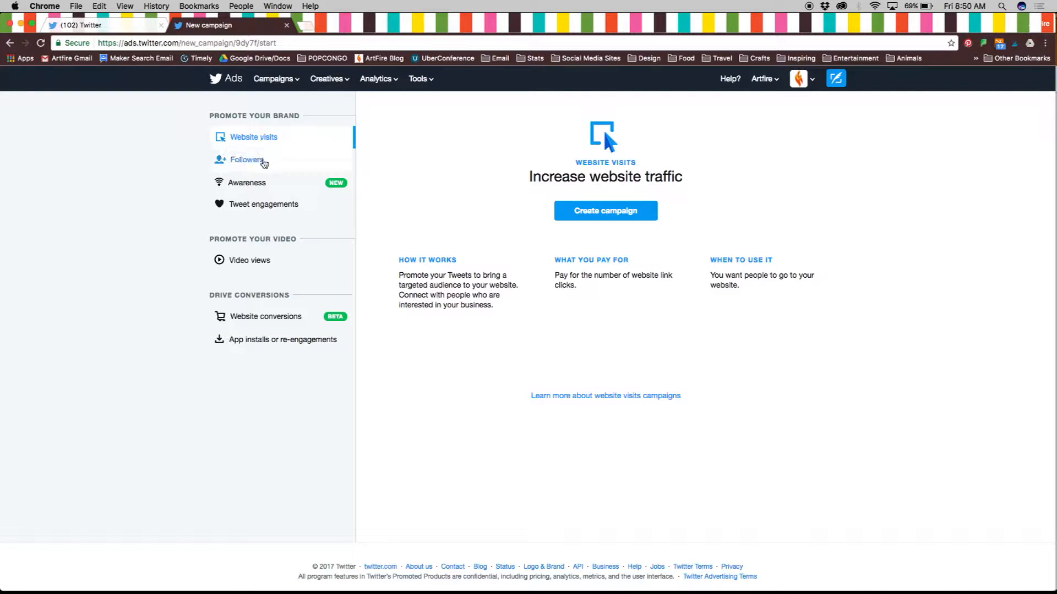
click(247, 159)
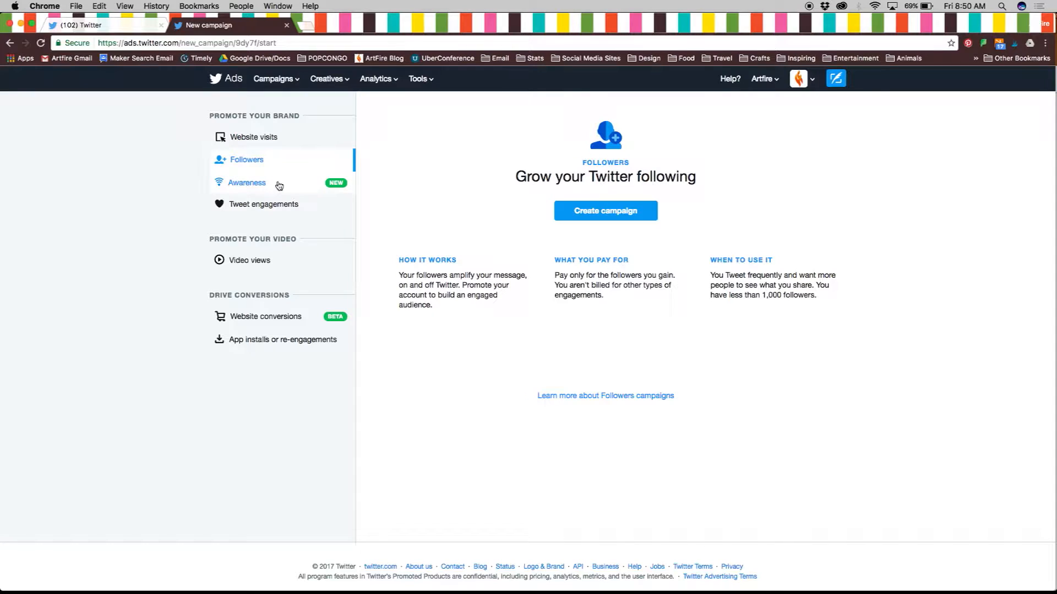
click(246, 182)
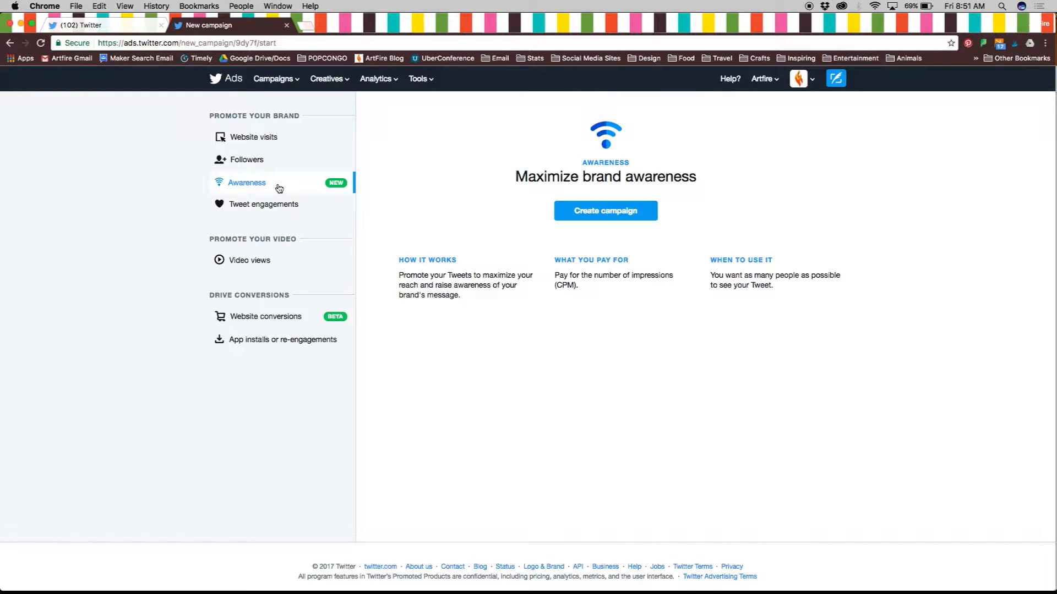
click(604, 210)
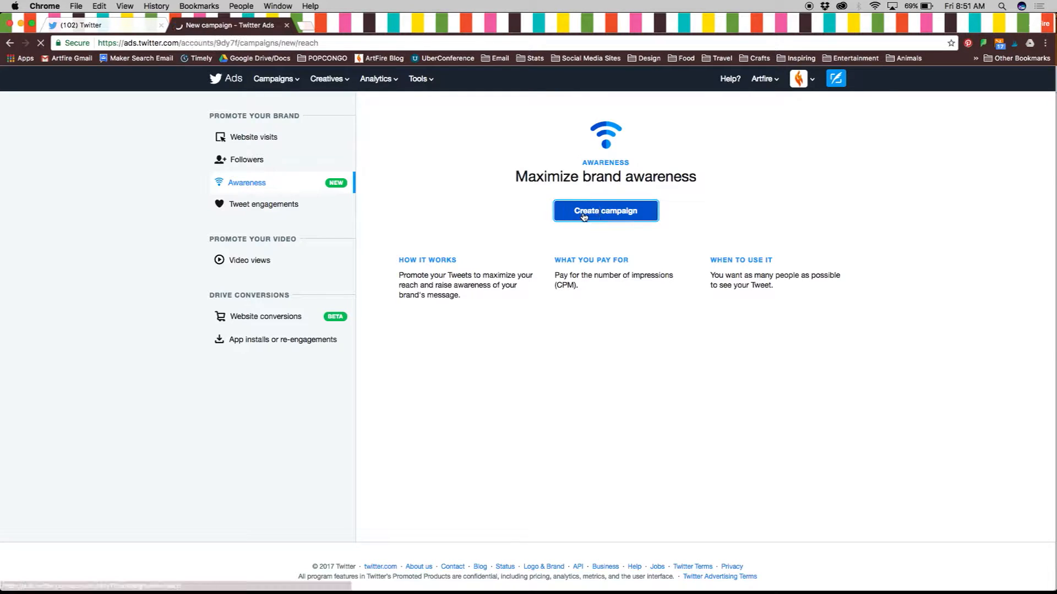
- Name the campaign 'My Campaign' and choose to set start and end dates
click(604, 210)
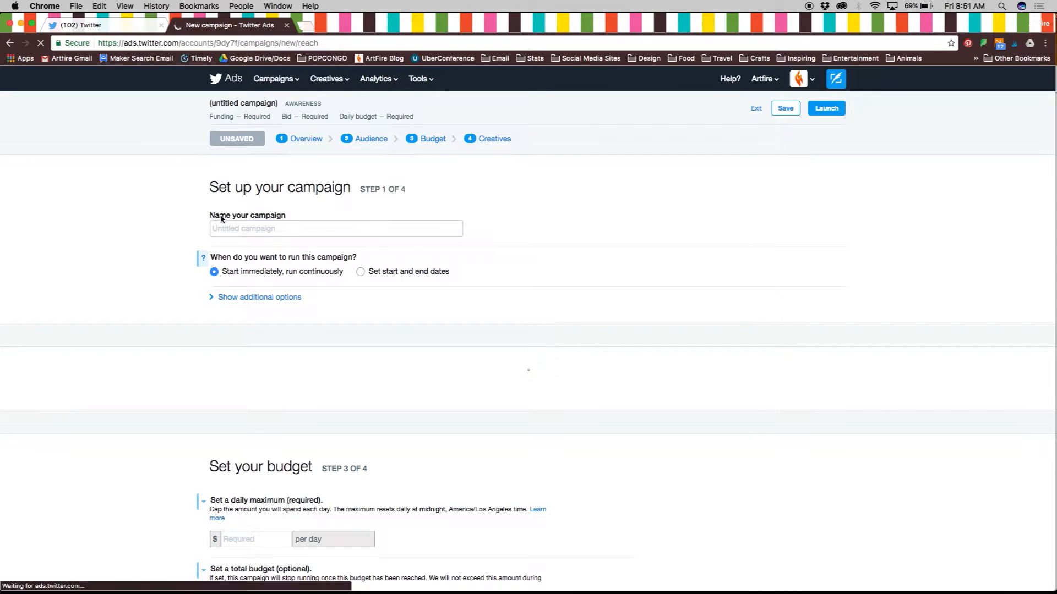
text(My Campaign)
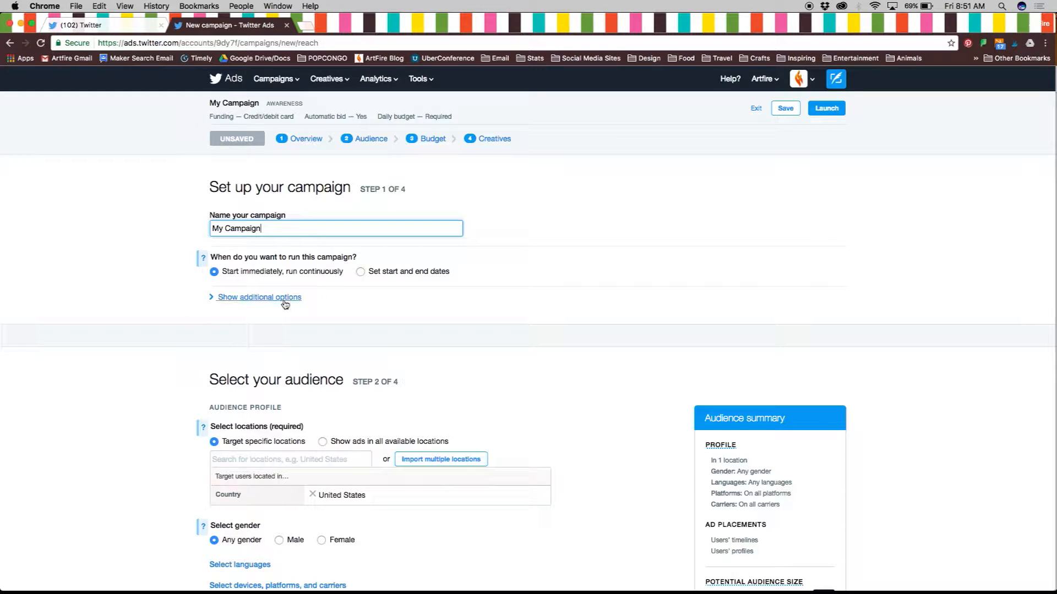
click(360, 271)
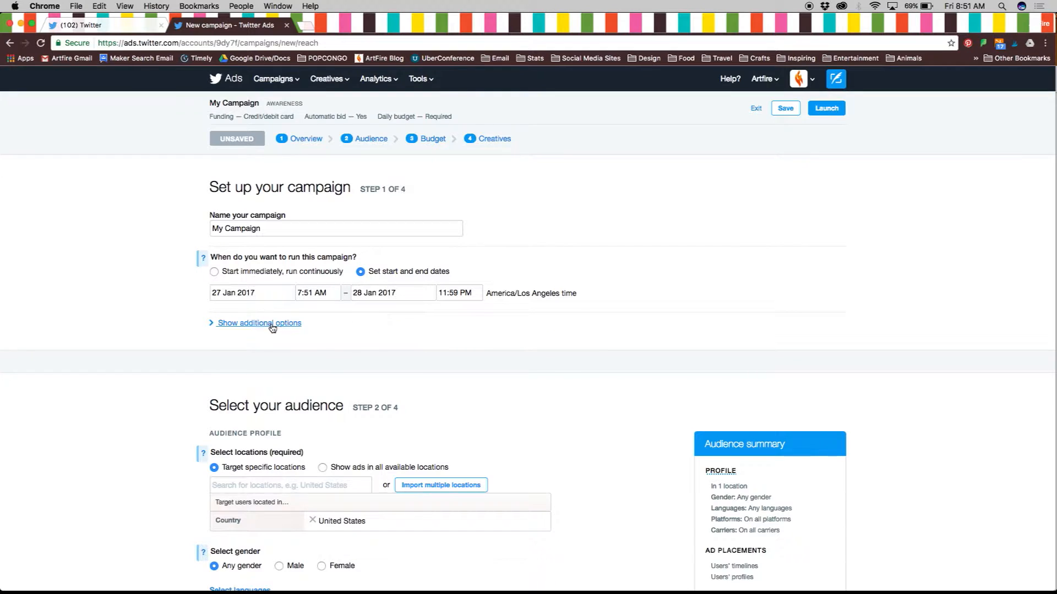
scroll(down, 3)
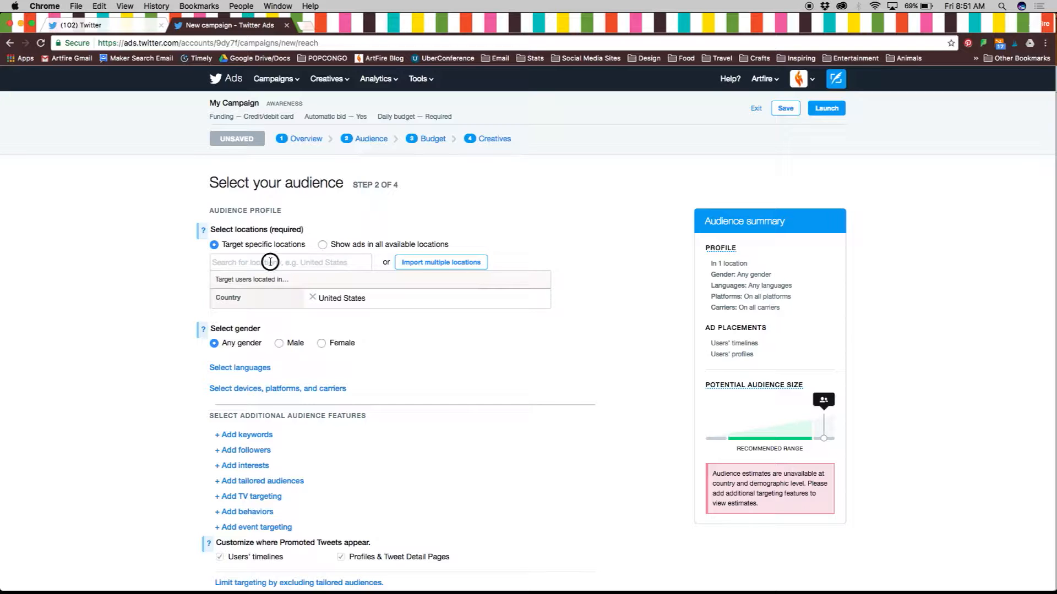
- Add Tucson, Canada and Mexico as targeted audience locations
text(Tucson)
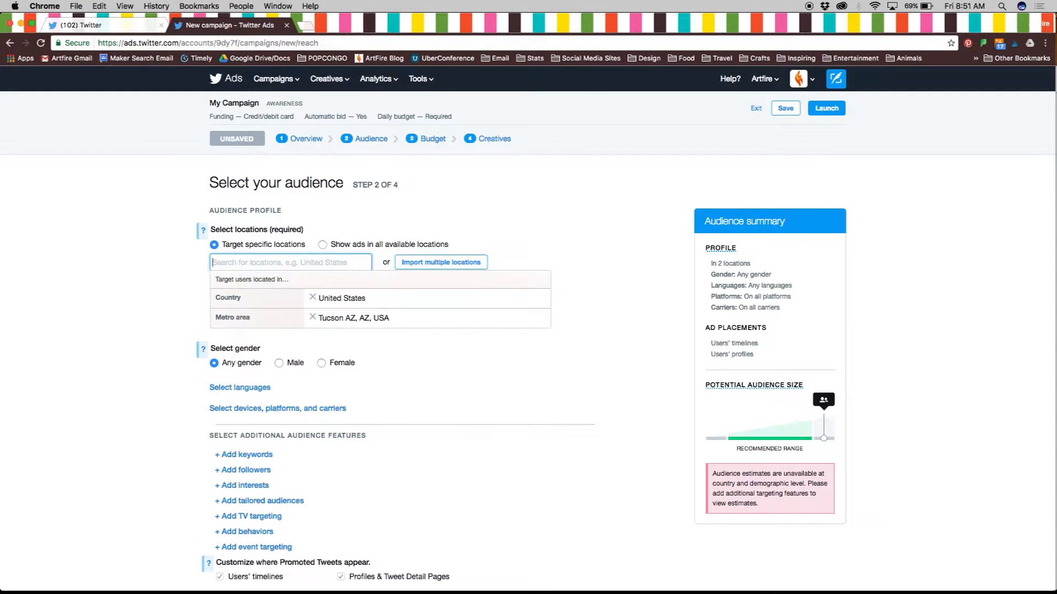
text(C)
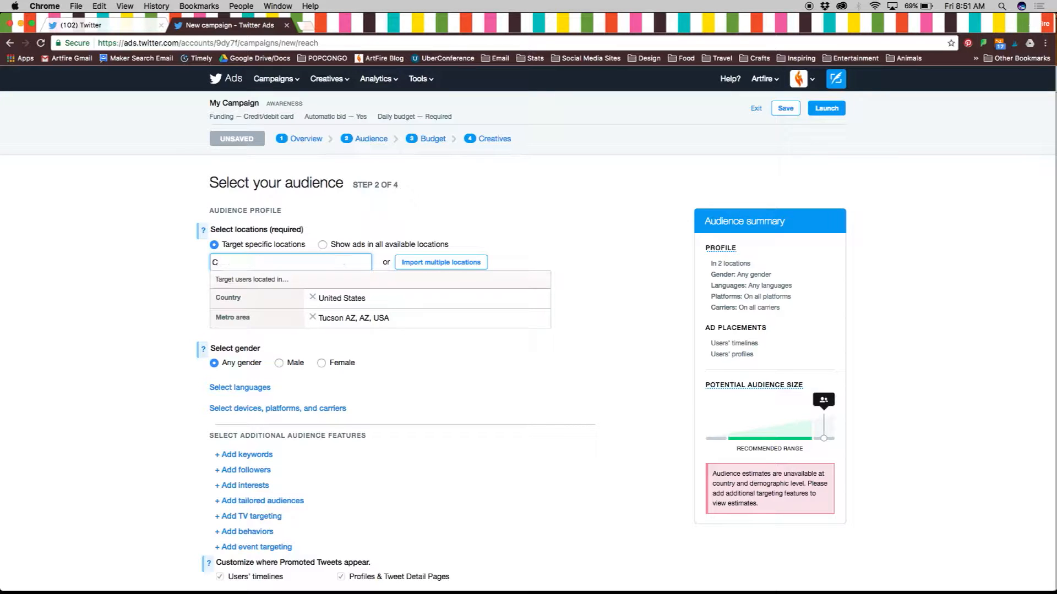
text(Mexico)
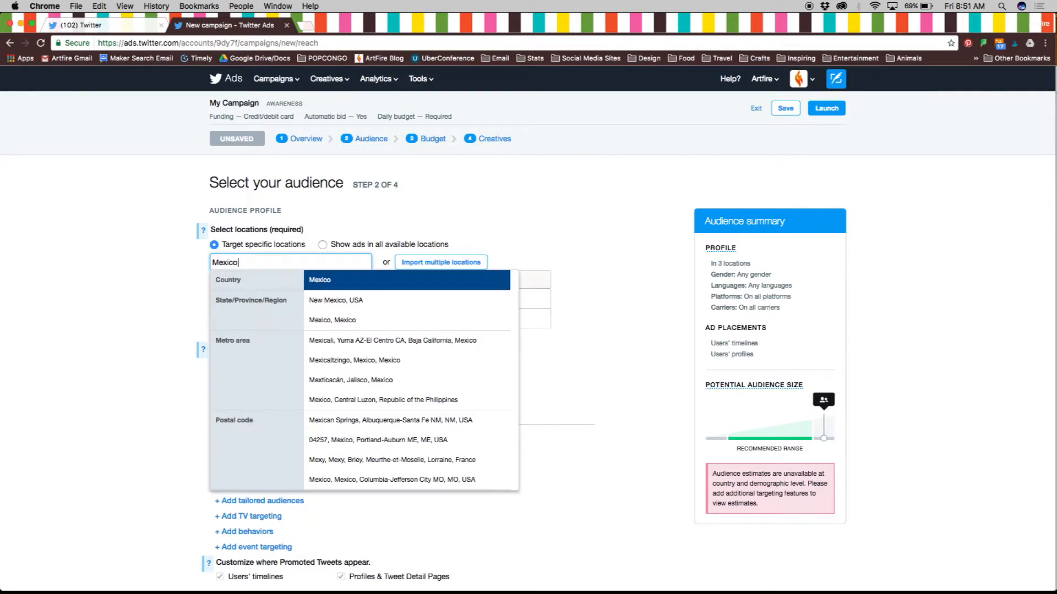
click(320, 279)
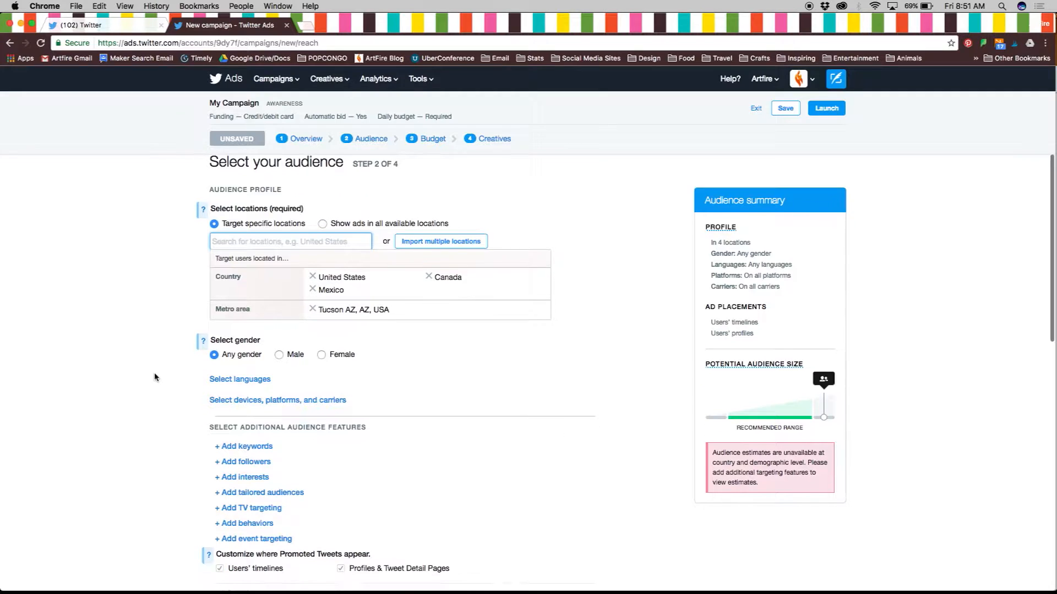
scroll(down, 3)
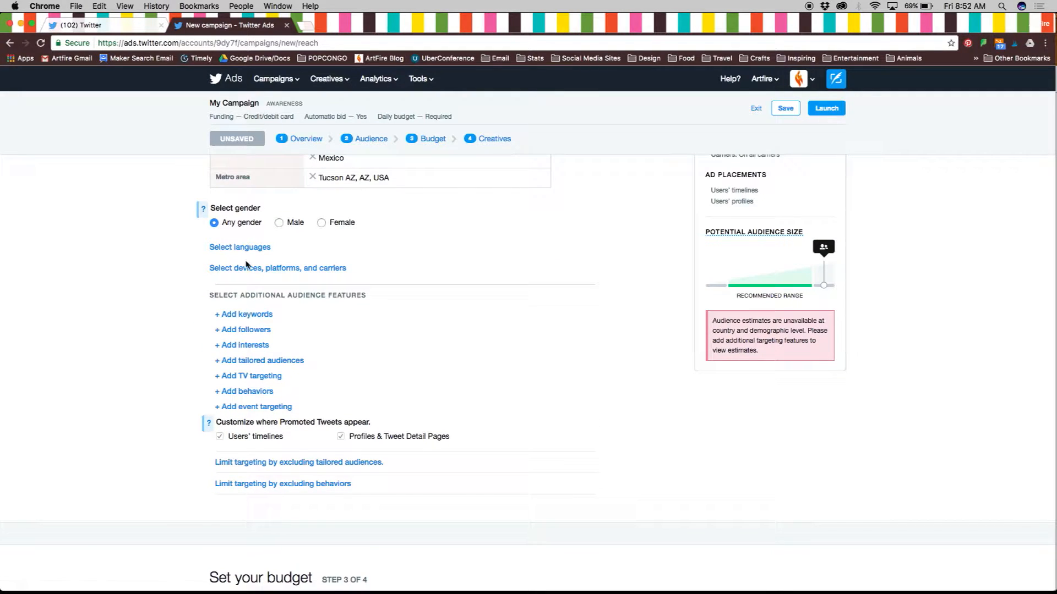
- Choose English, Spanish and French as the audience languages
click(240, 247)
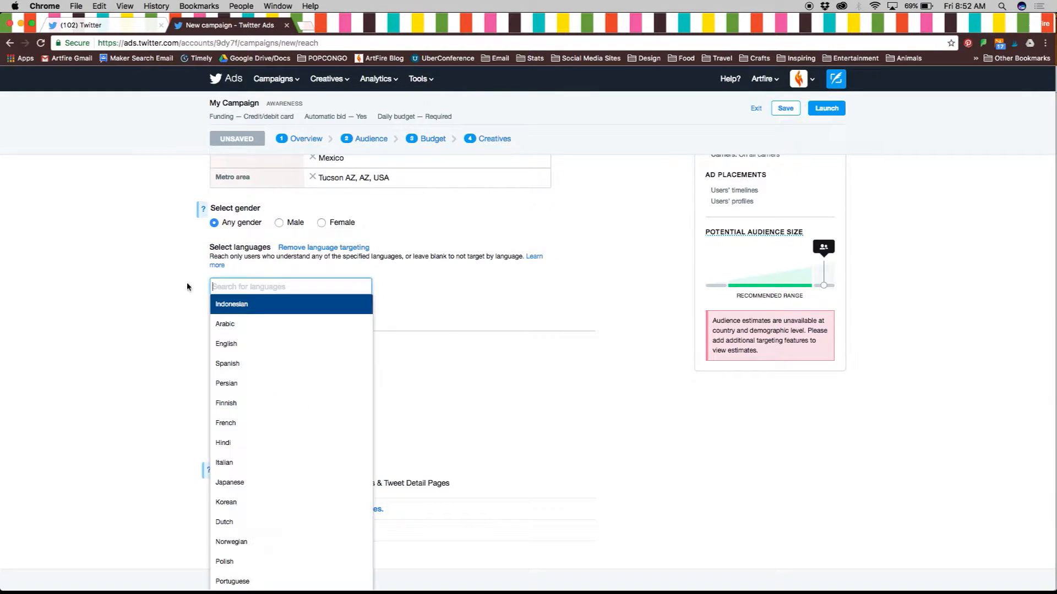
text(Spanish)
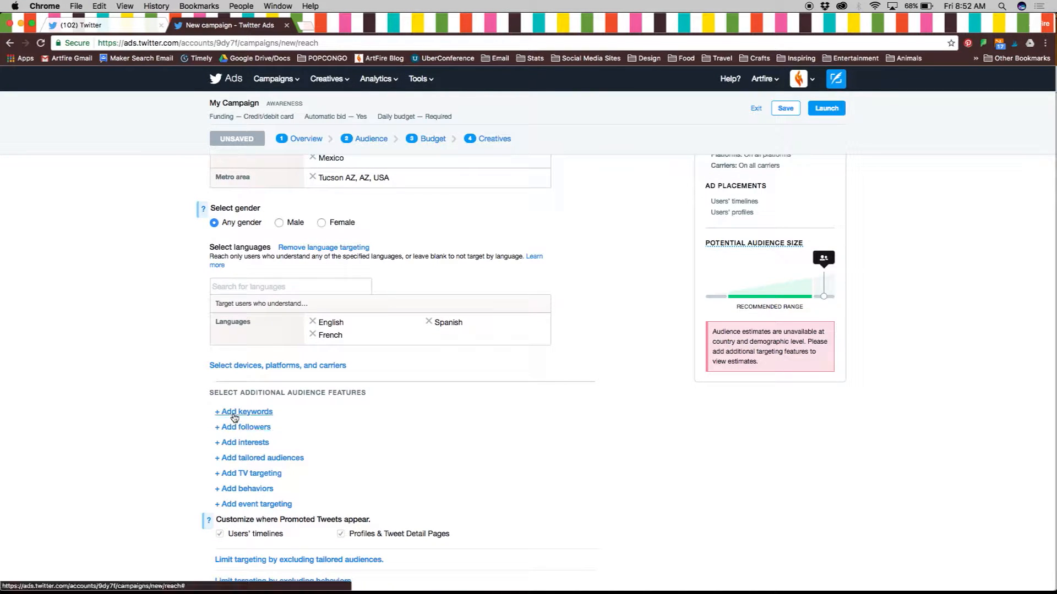
- Add 'Marketing' as a negative exact-match targeting keyword
click(243, 411)
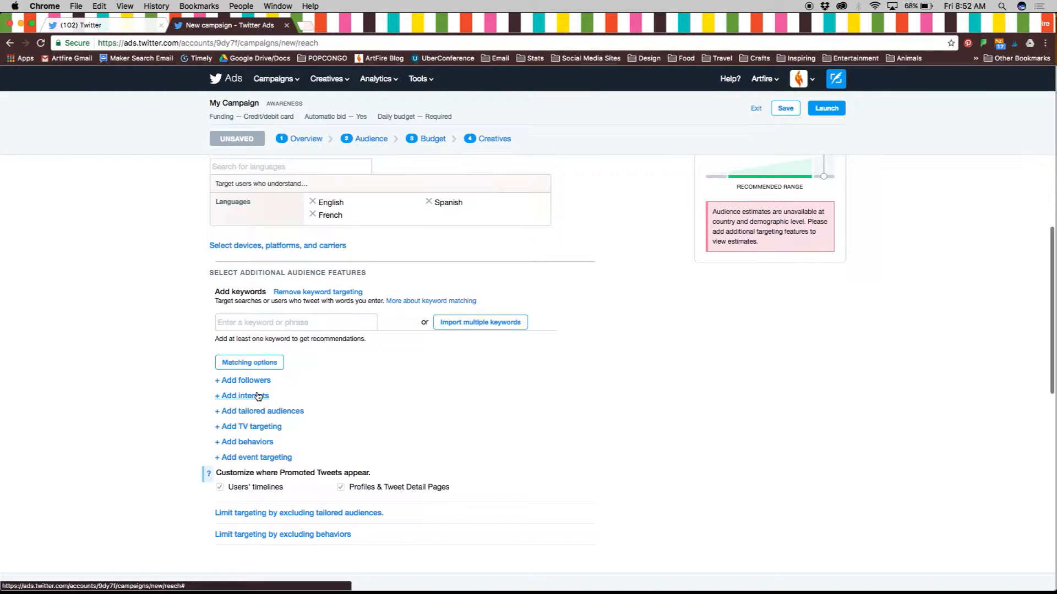
text(Marketing)
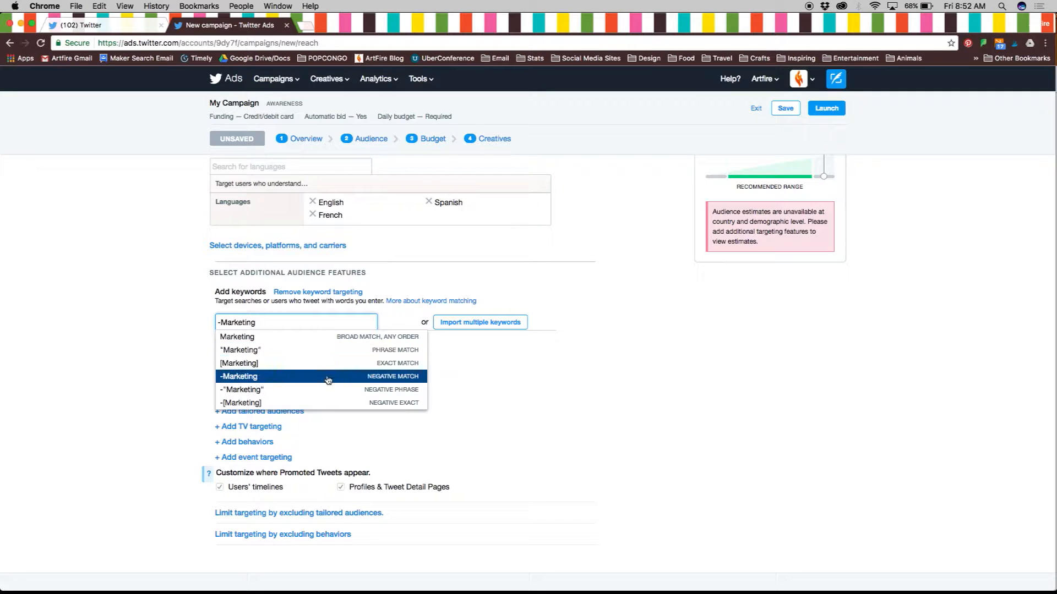
click(240, 402)
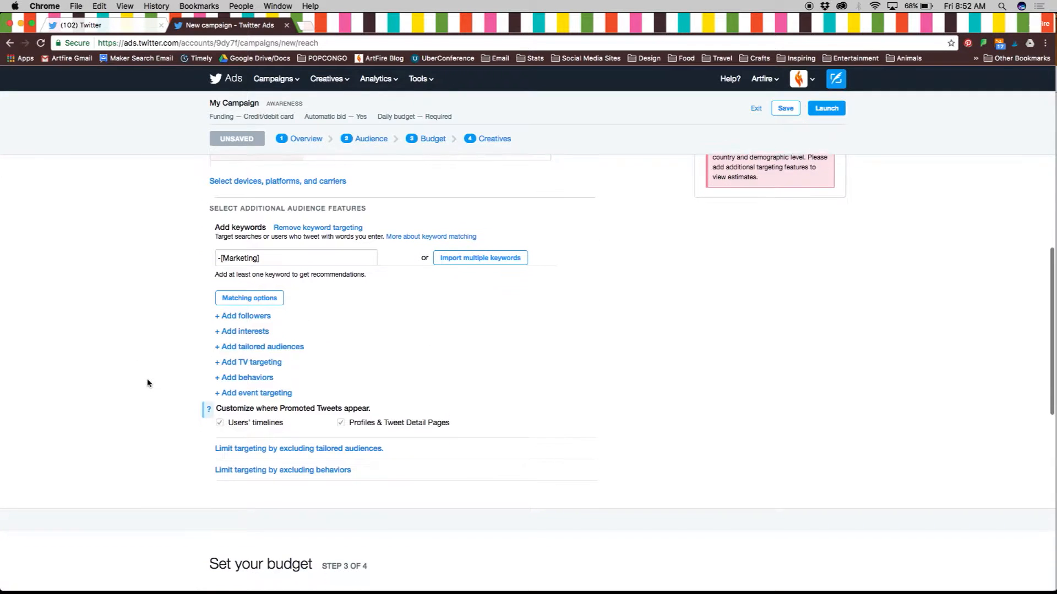
scroll(down, 3)
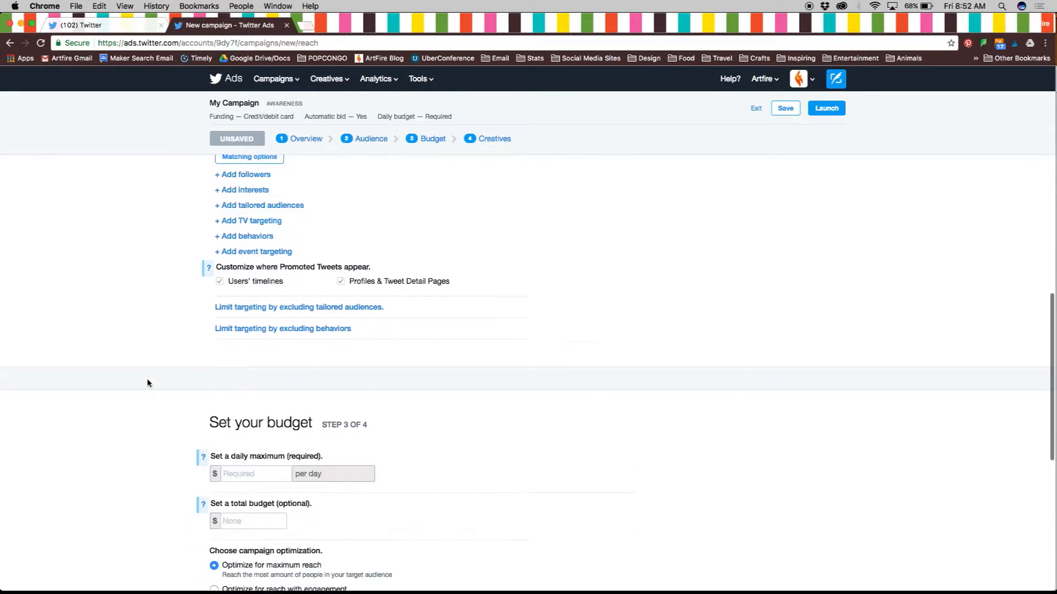
- Enter a $2.00 daily maximum and a $20 total budget
scroll(down, 3)
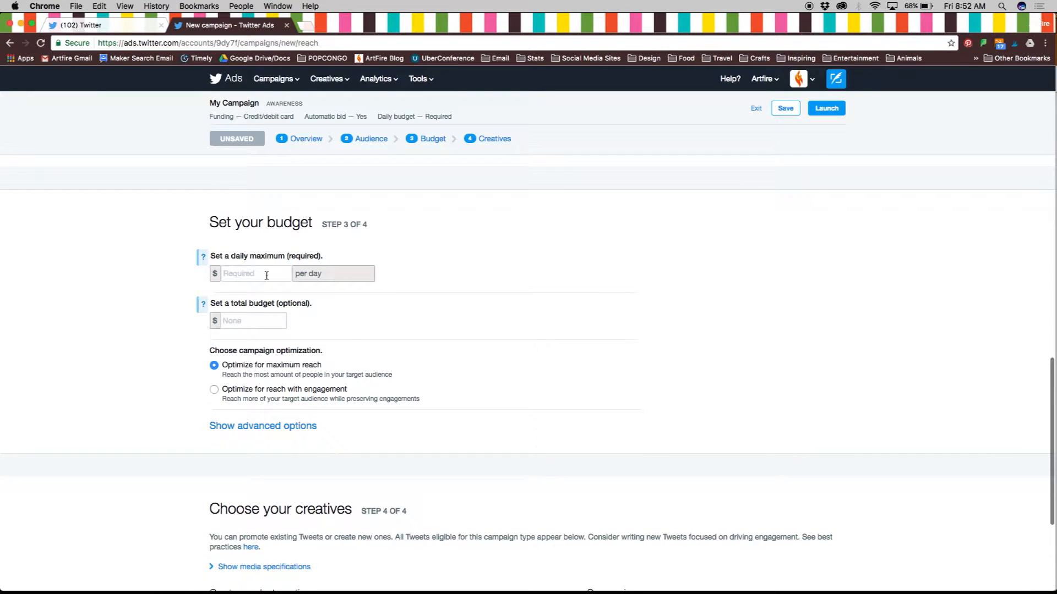
text(2)
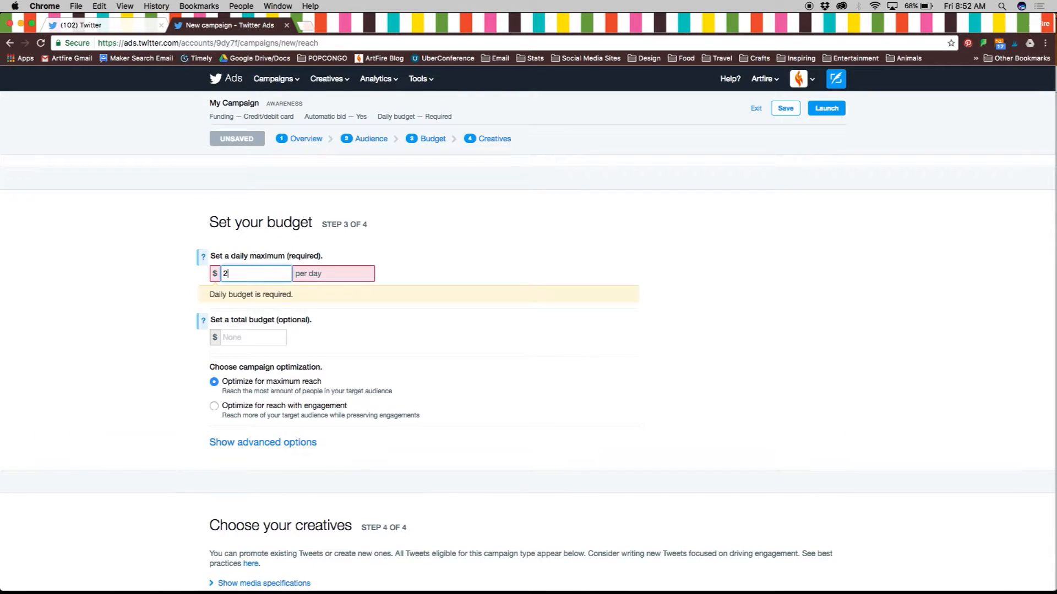
text(.00)
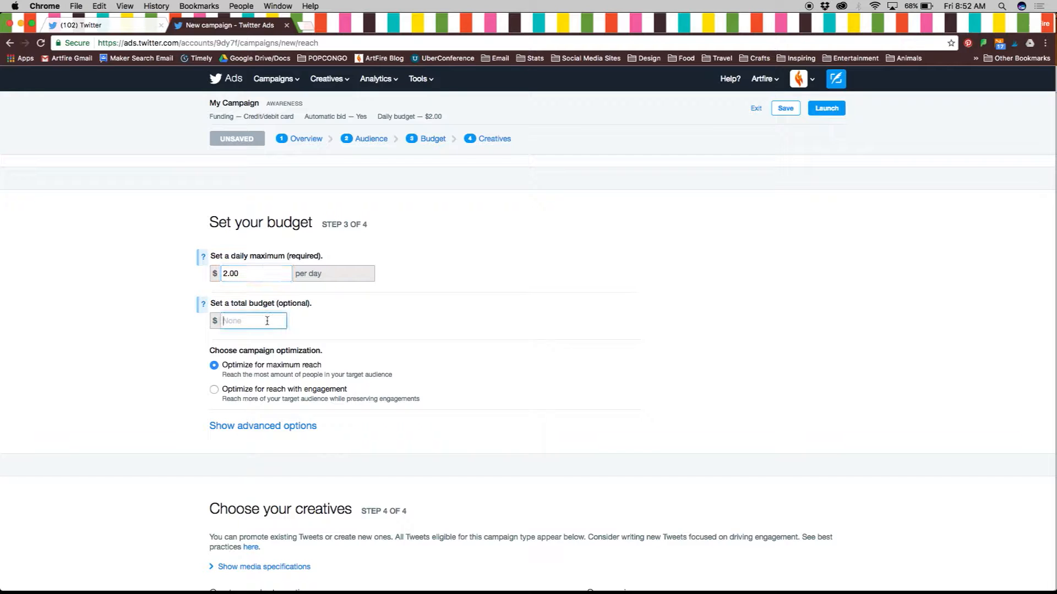
text(20)
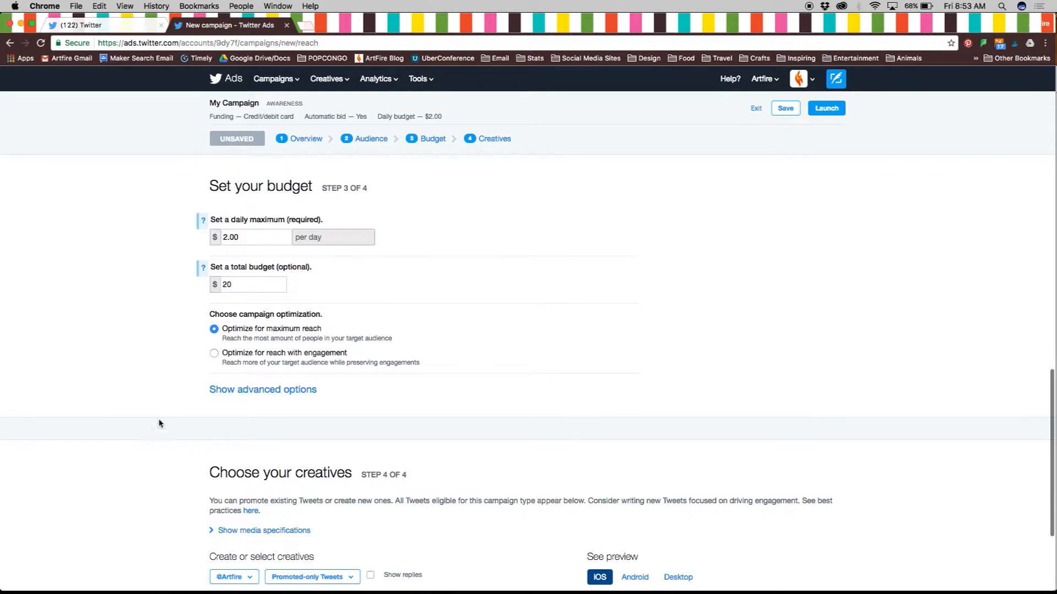
click(262, 389)
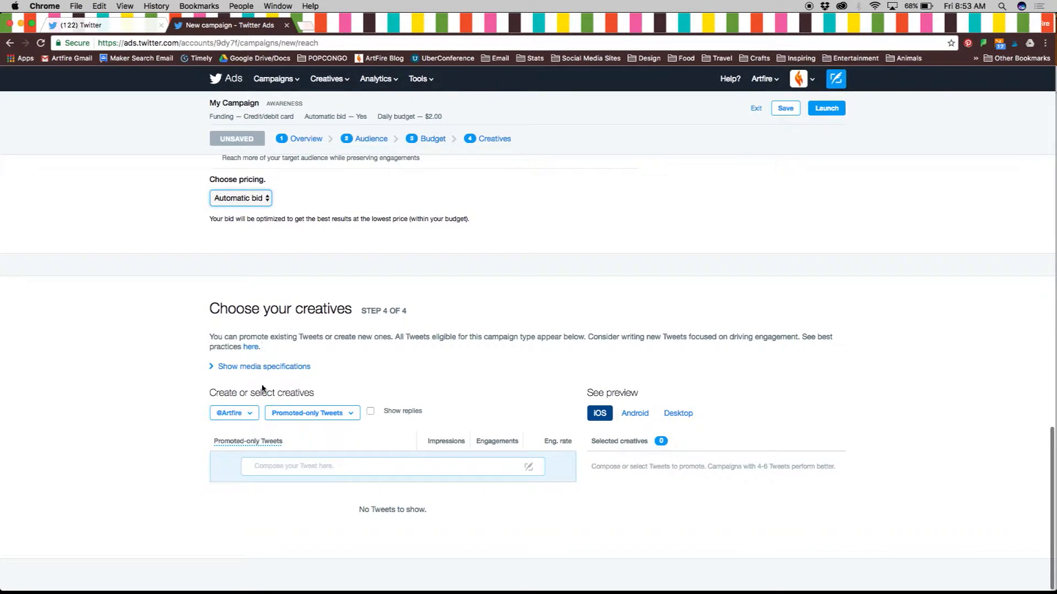
- Filter creatives to Organic Tweets and select three Tweets, including the rug Tweet
click(392, 465)
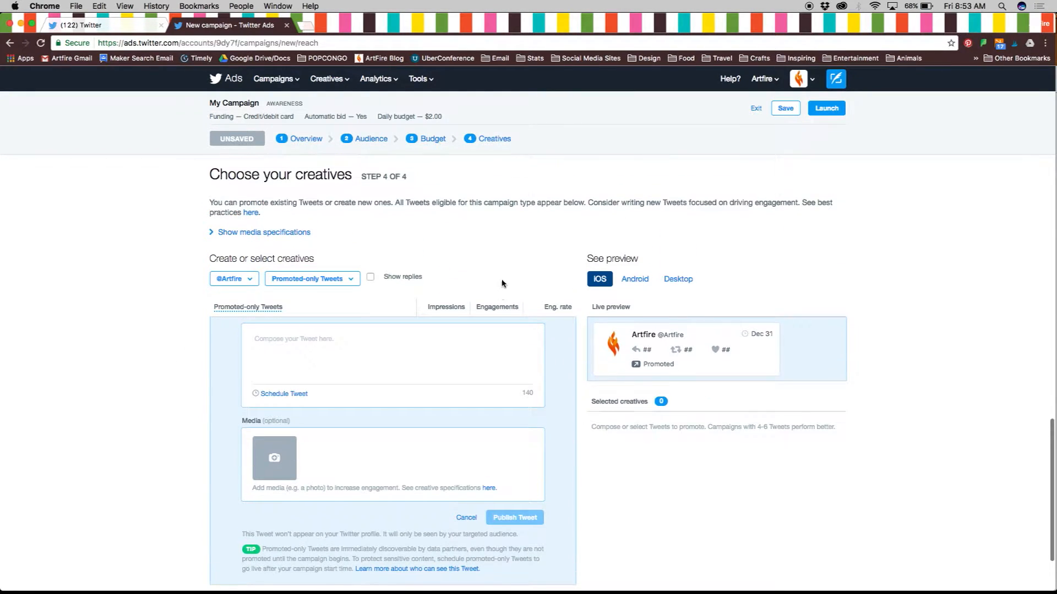
click(232, 278)
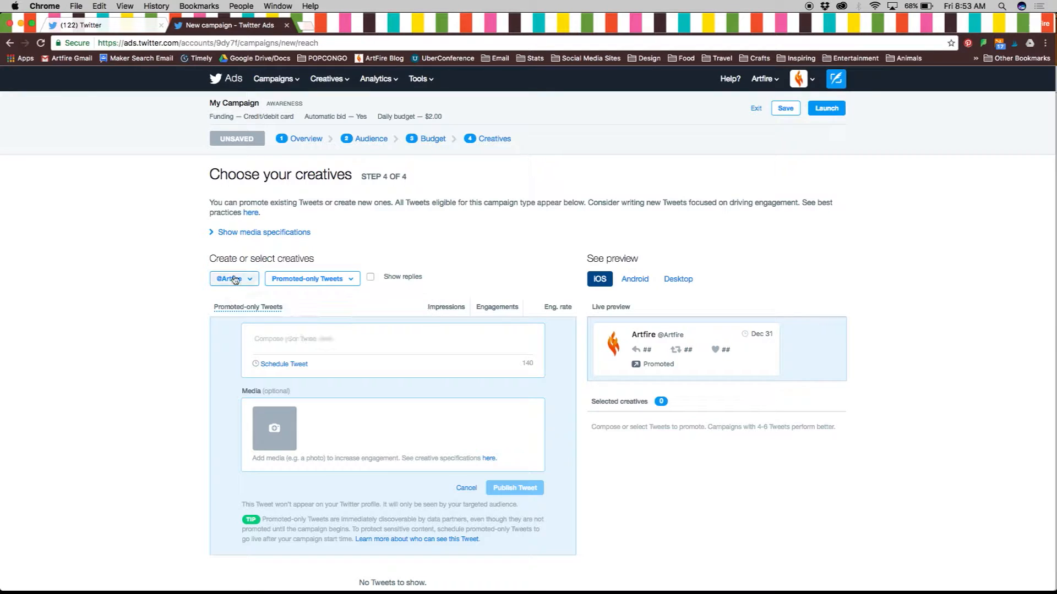
click(311, 278)
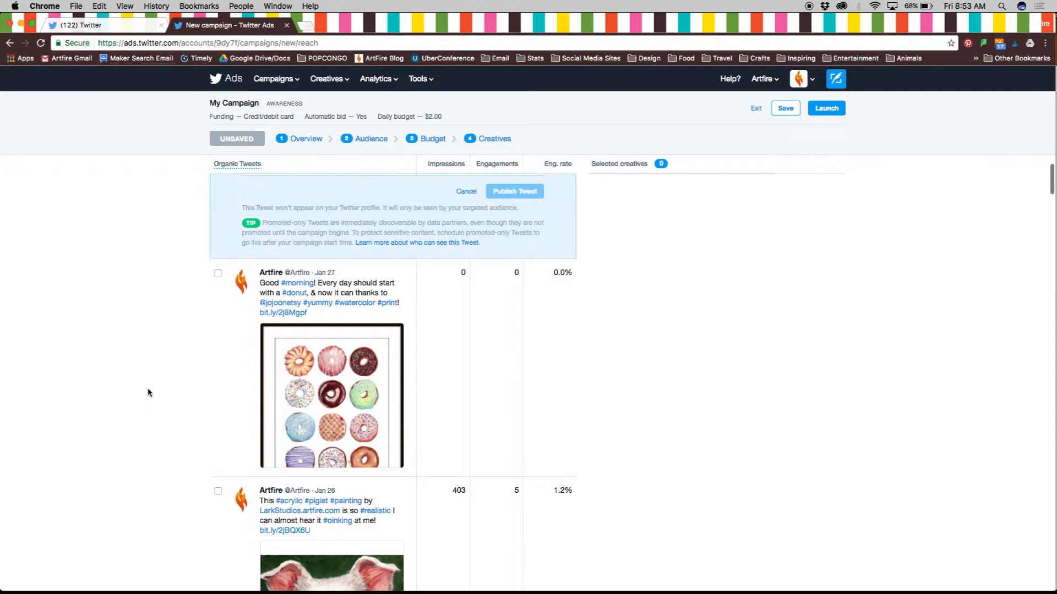
click(218, 273)
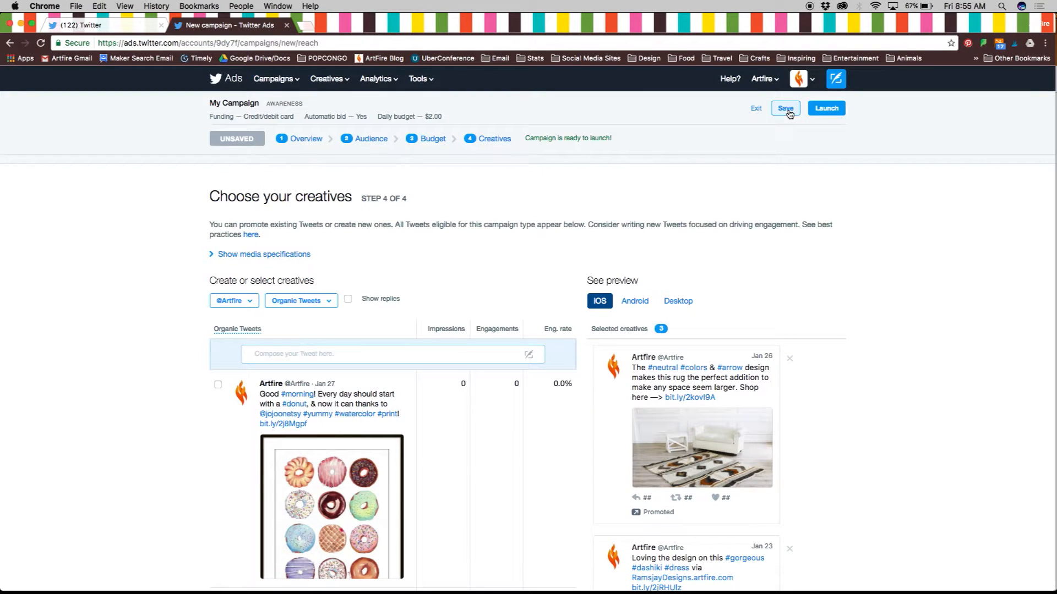
- Save the campaign as a draft and open the Untitled ad group in the original dashboard
click(784, 108)
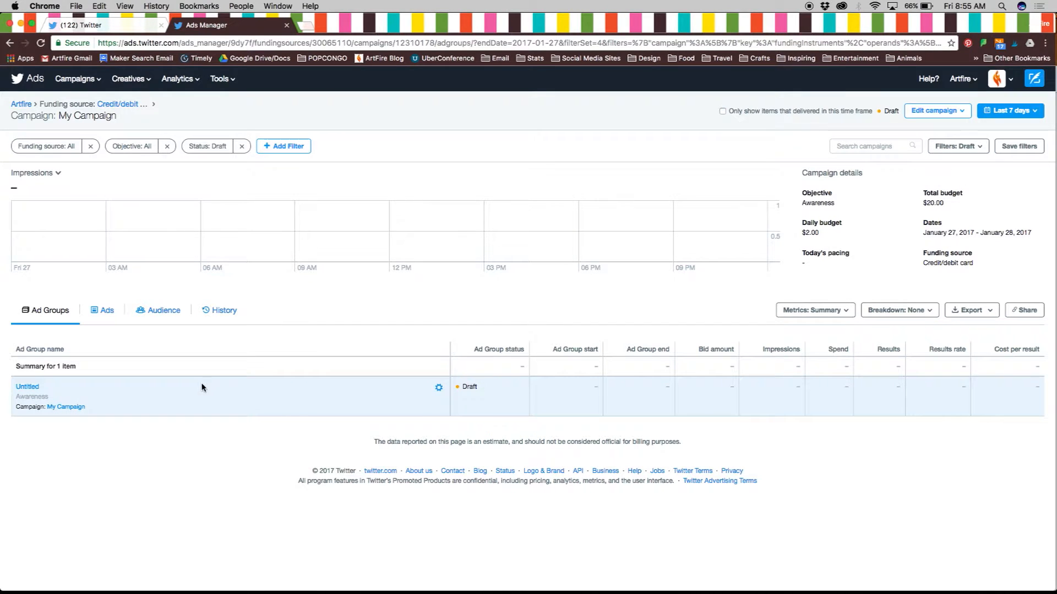
click(438, 388)
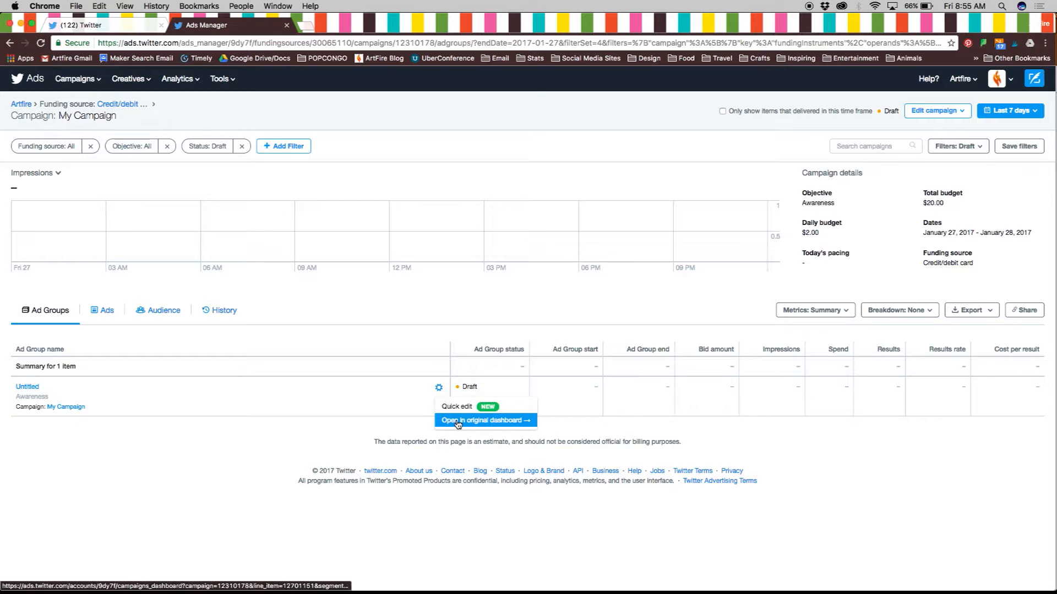
click(484, 420)
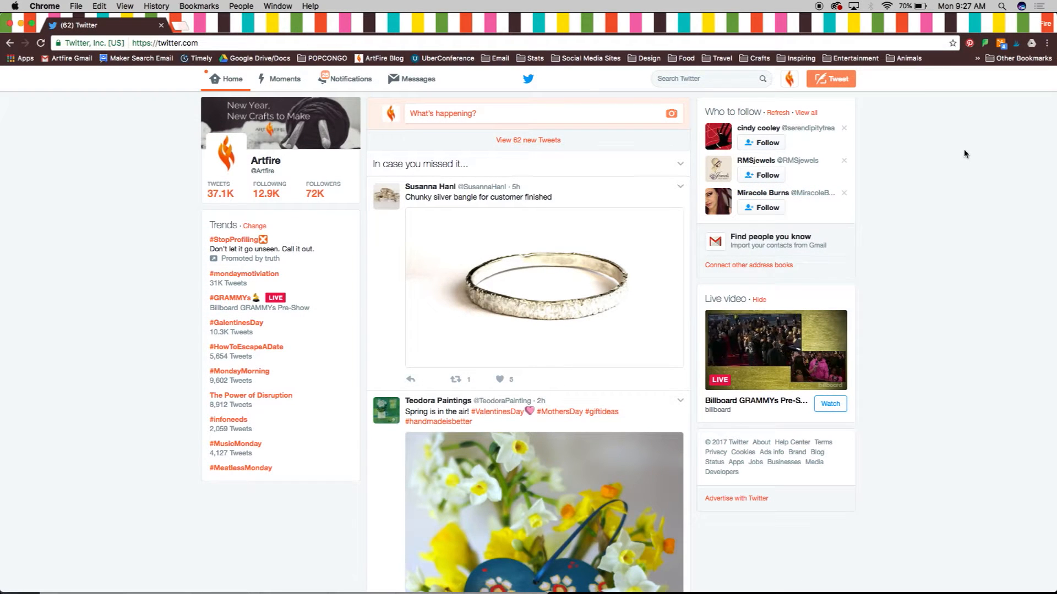
- Open Twitter Analytics from the profile menu to see the 28-day summary and February 2017 highlights
click(788, 79)
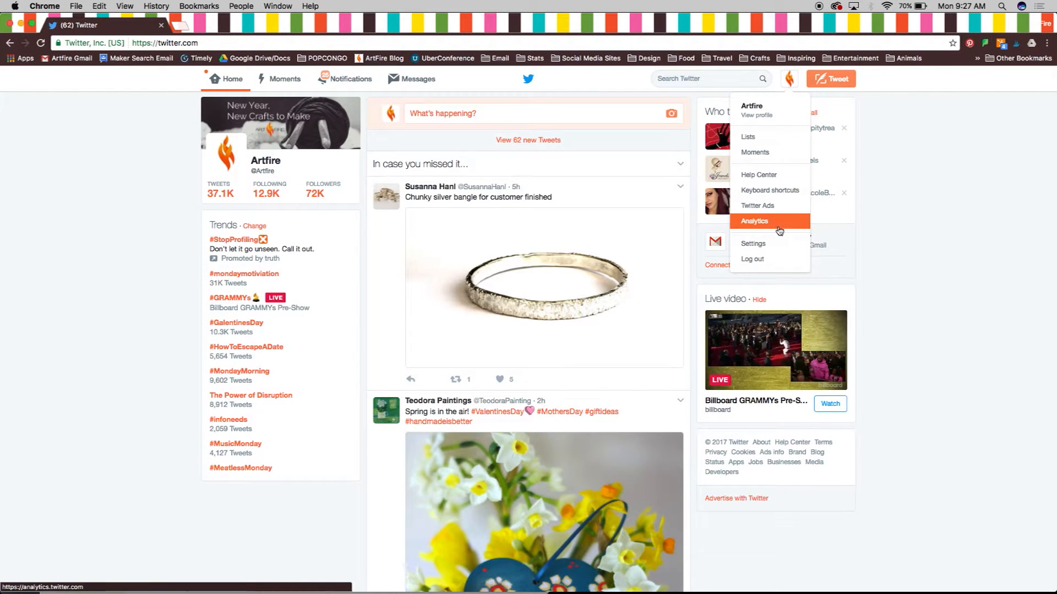
click(754, 221)
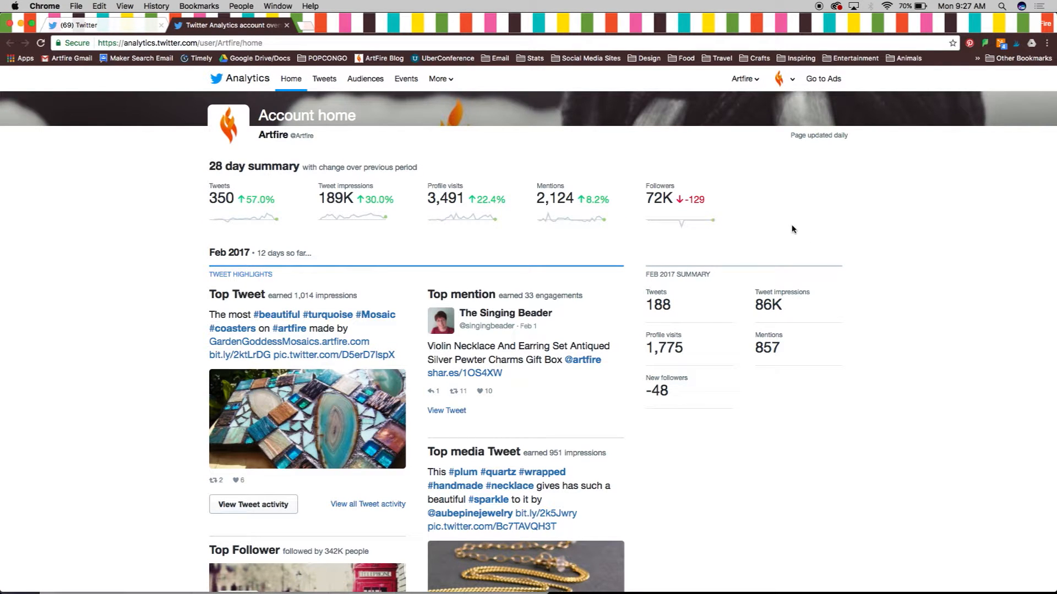
click(822, 79)
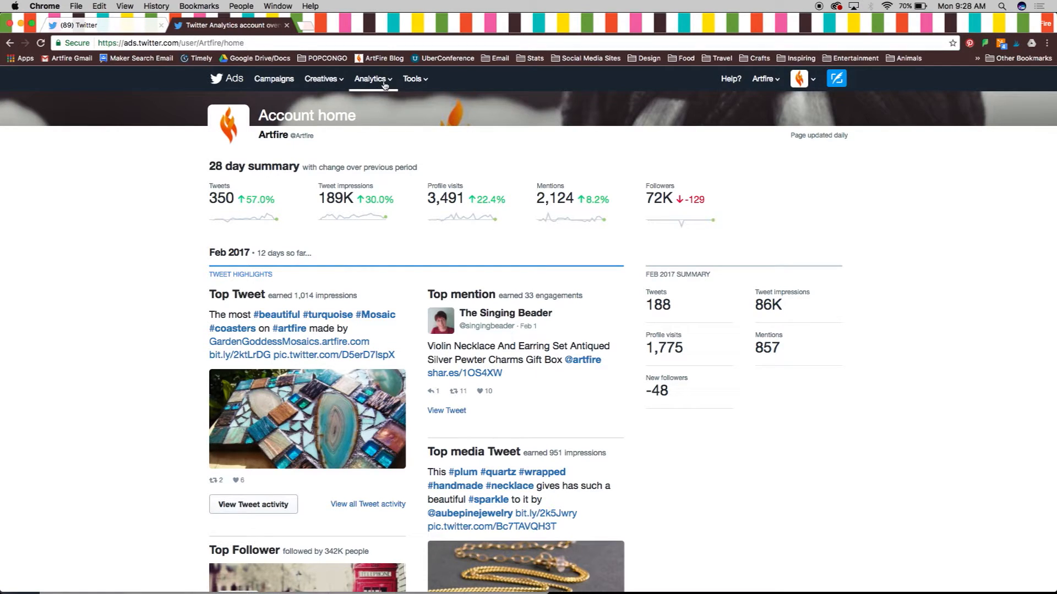
click(369, 79)
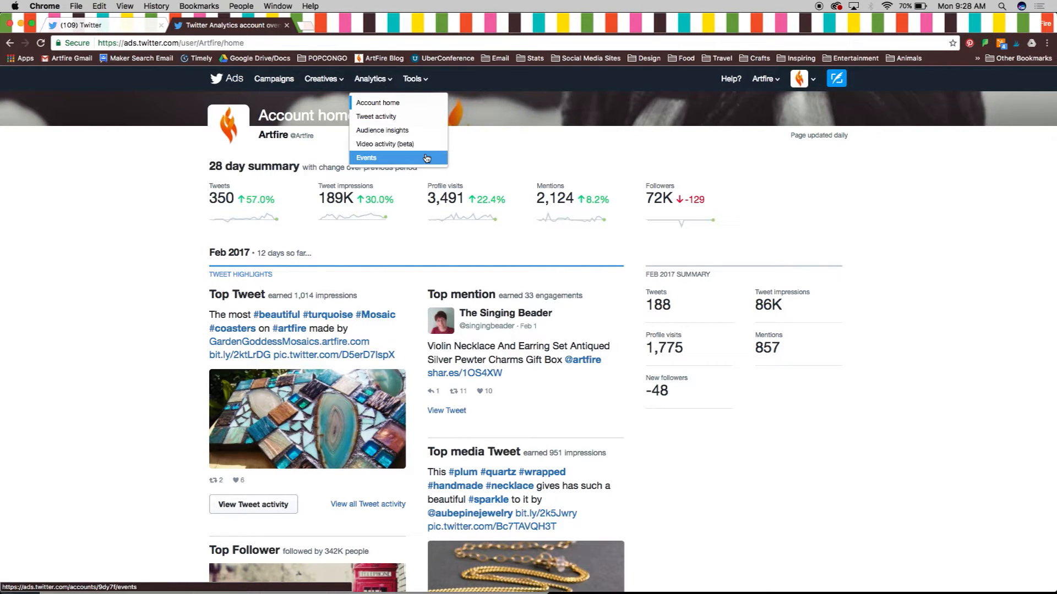
- Show Top Tweets in the 28-day Tweet activity report and export the data
click(376, 116)
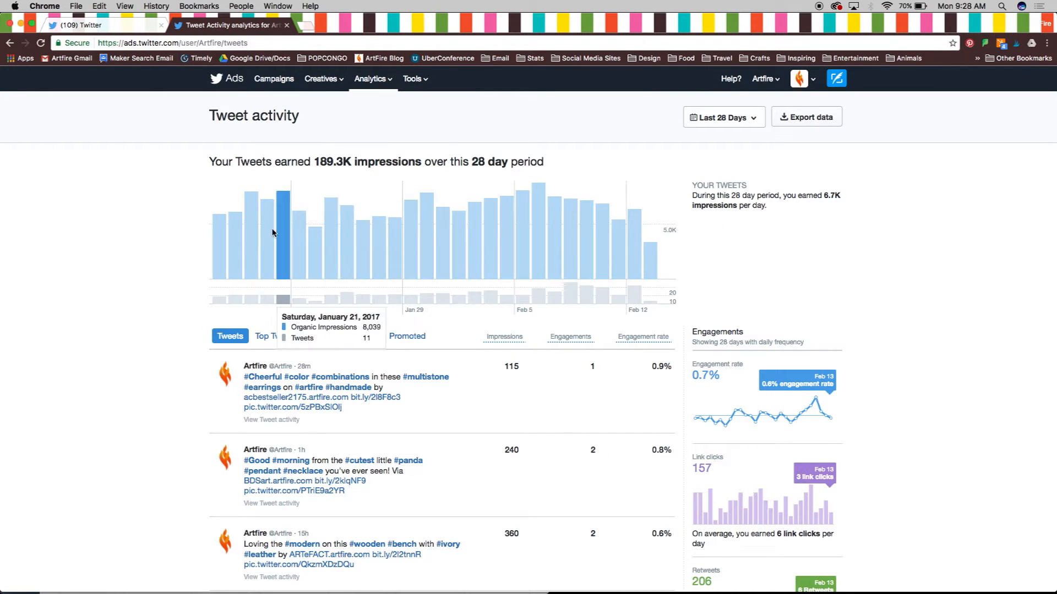
mouse_move(330, 243)
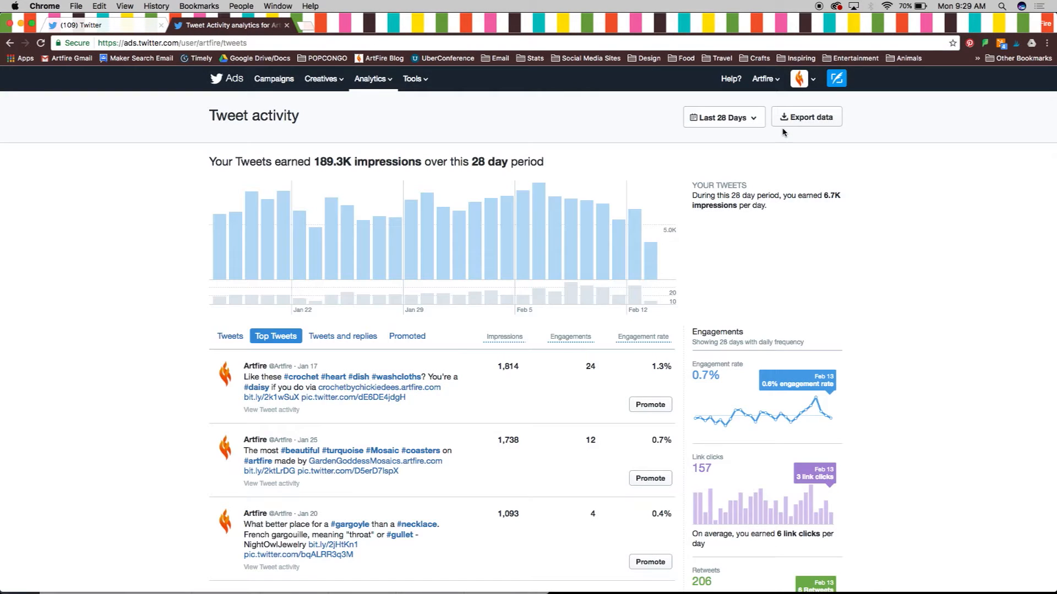
click(721, 117)
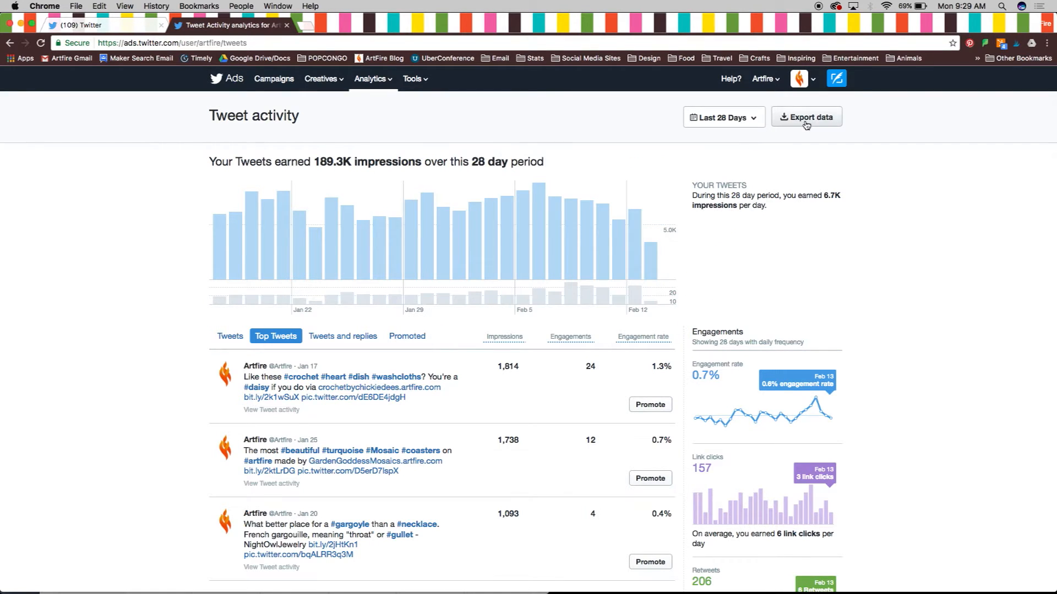
click(806, 116)
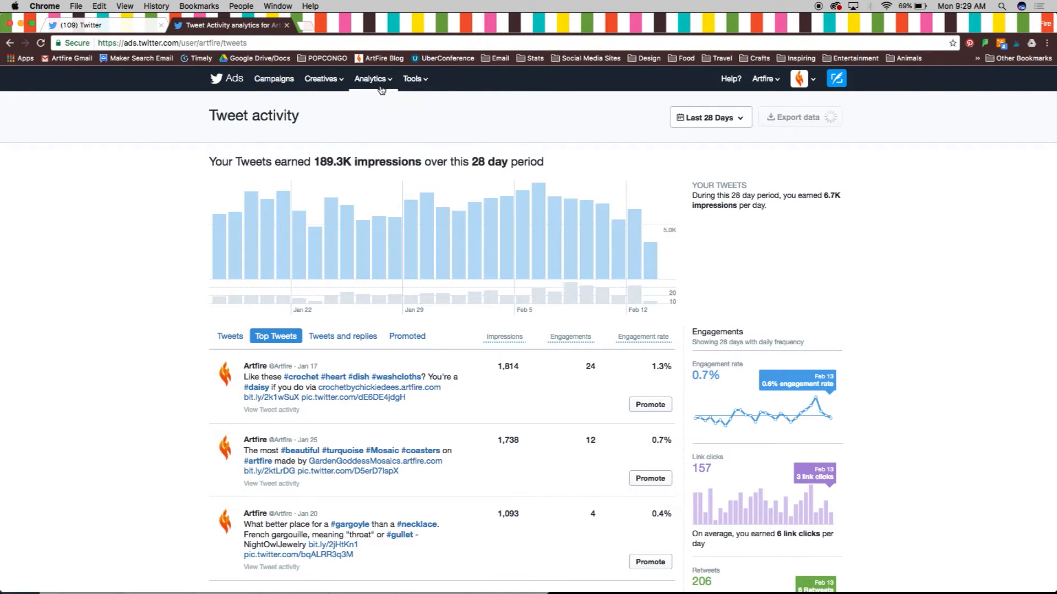
click(370, 79)
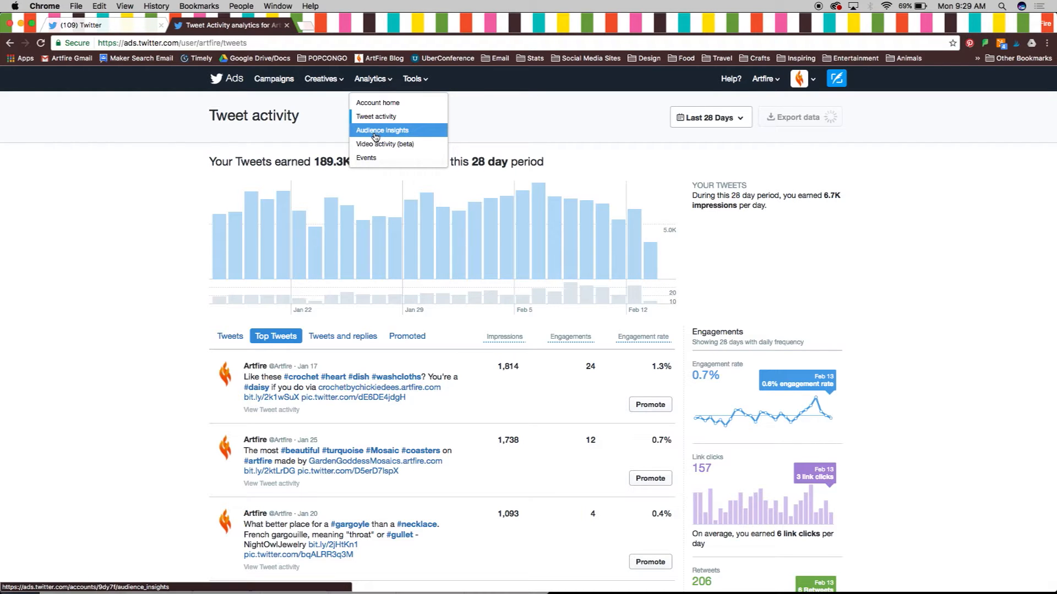
- Compare your followers' demographics, interests and incomes against all Twitter users in Audience insights
click(382, 129)
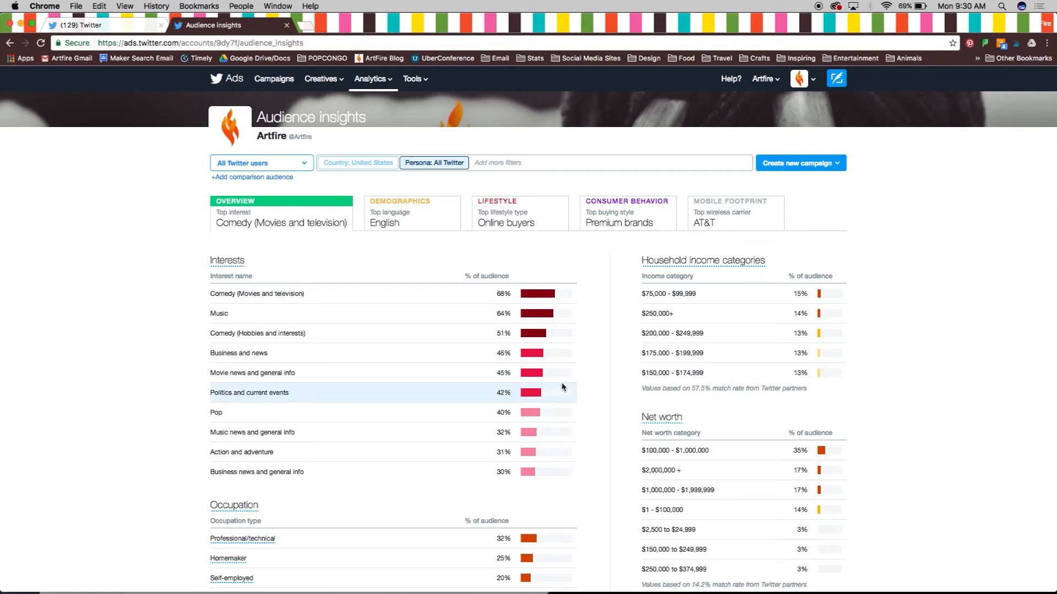
click(399, 212)
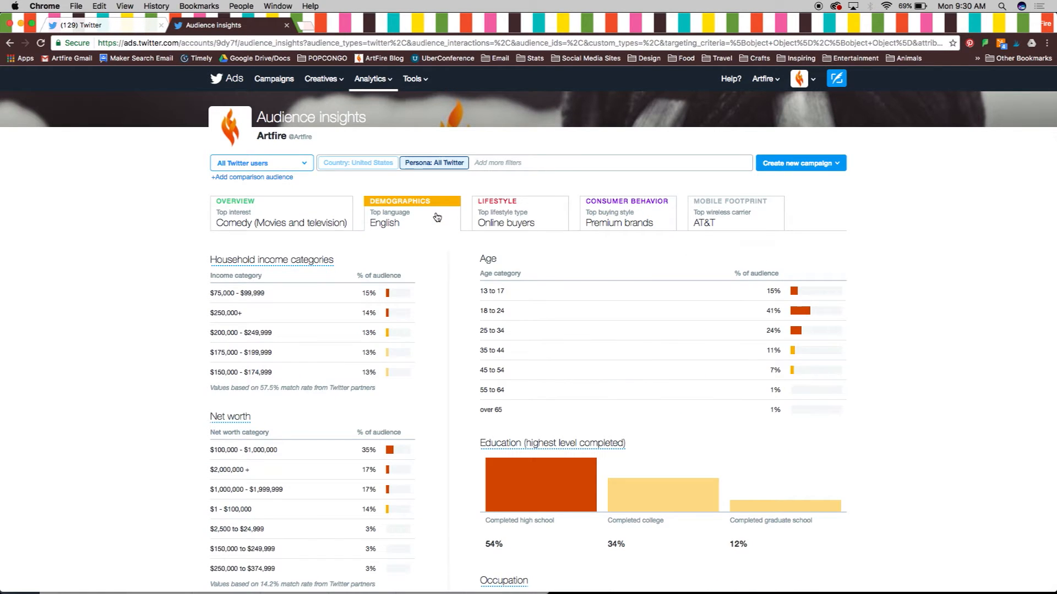
click(627, 213)
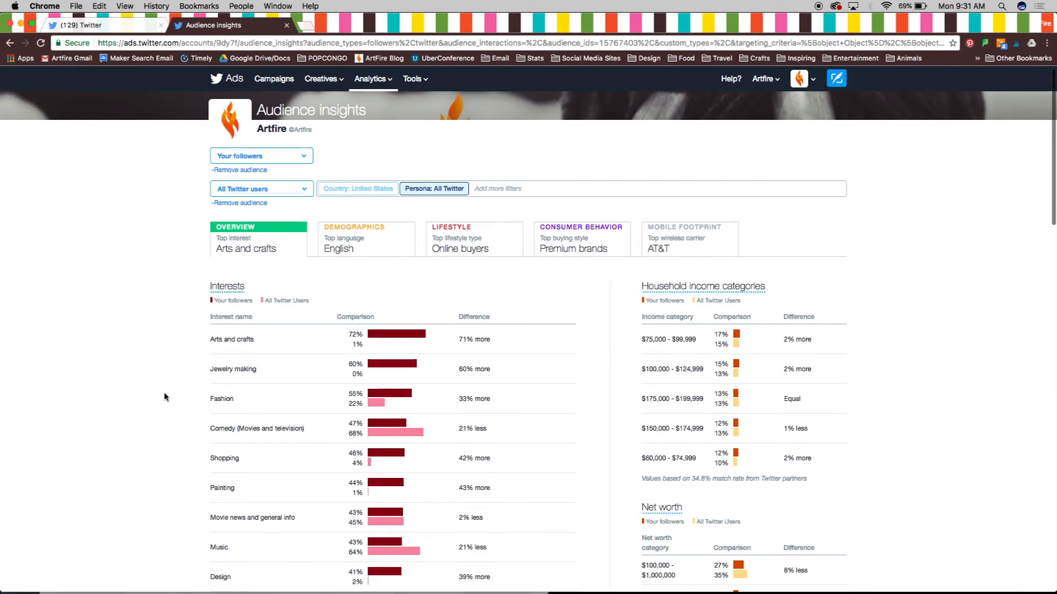
scroll(down, 3)
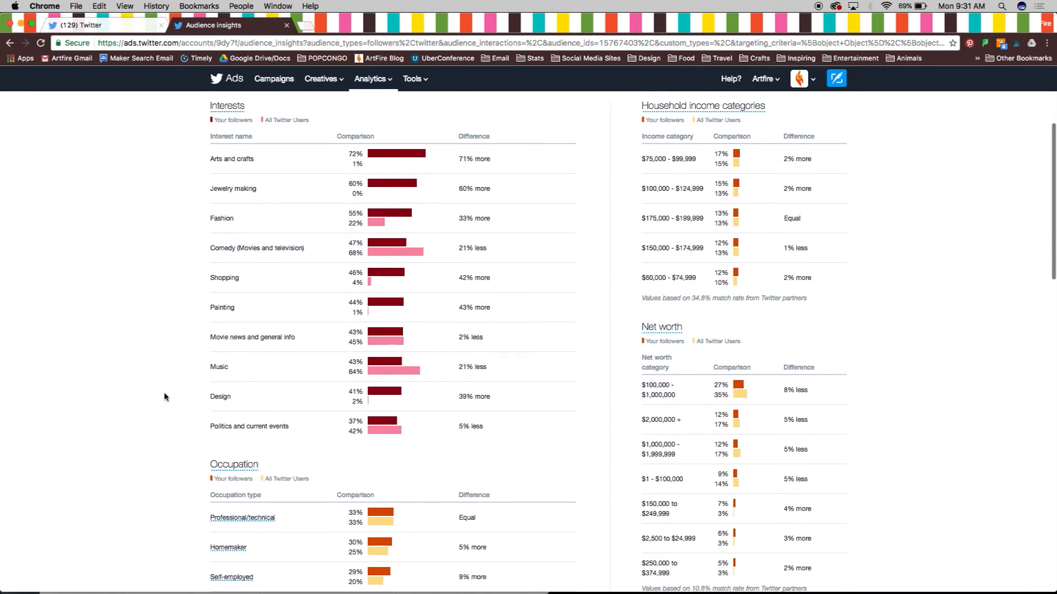
- Bring up the Video activity report showing 30 views over 28 days
click(370, 79)
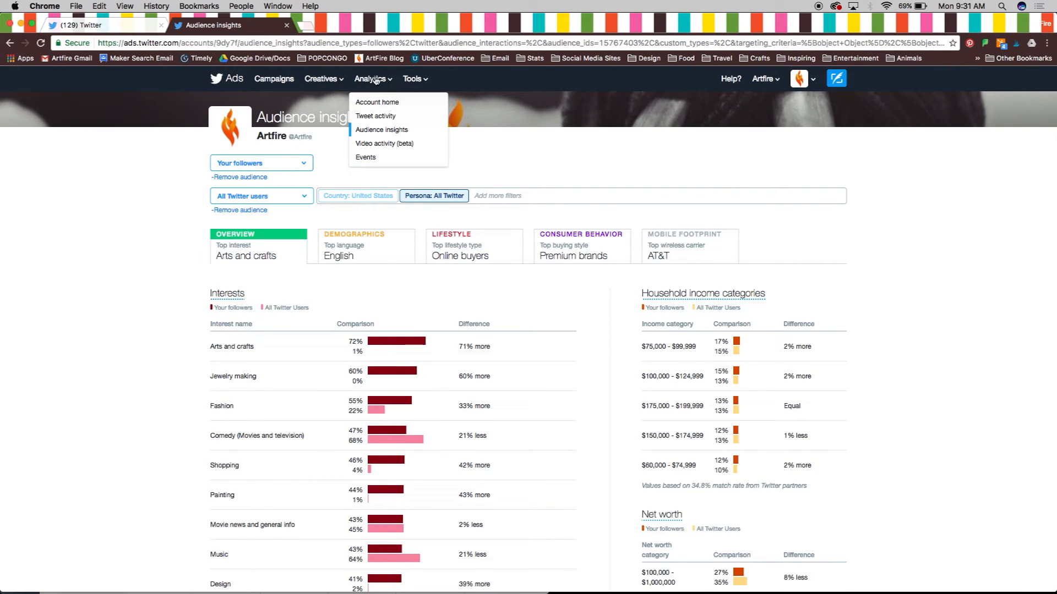
click(384, 143)
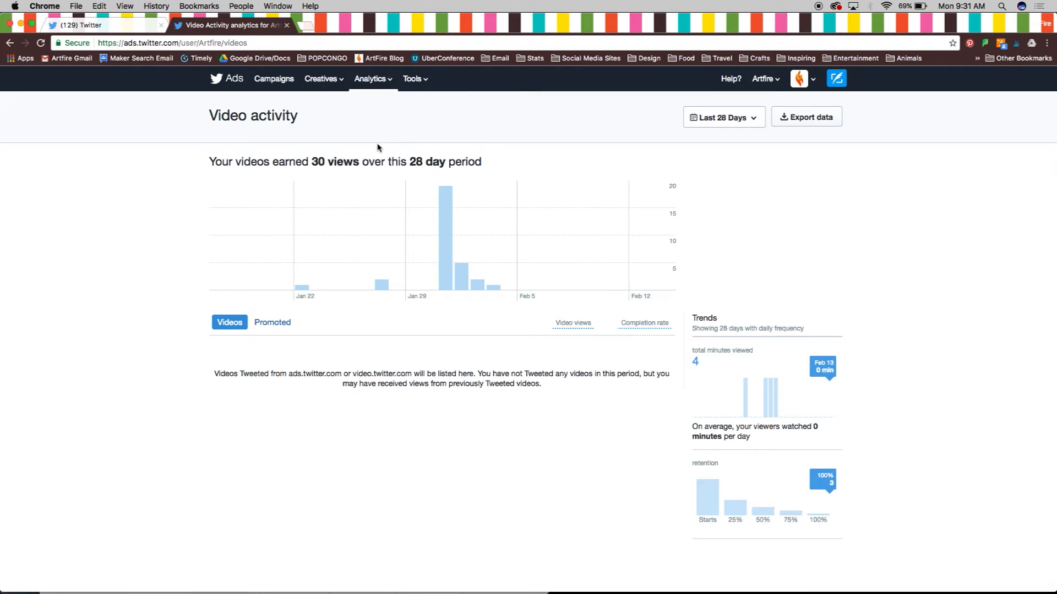
click(372, 78)
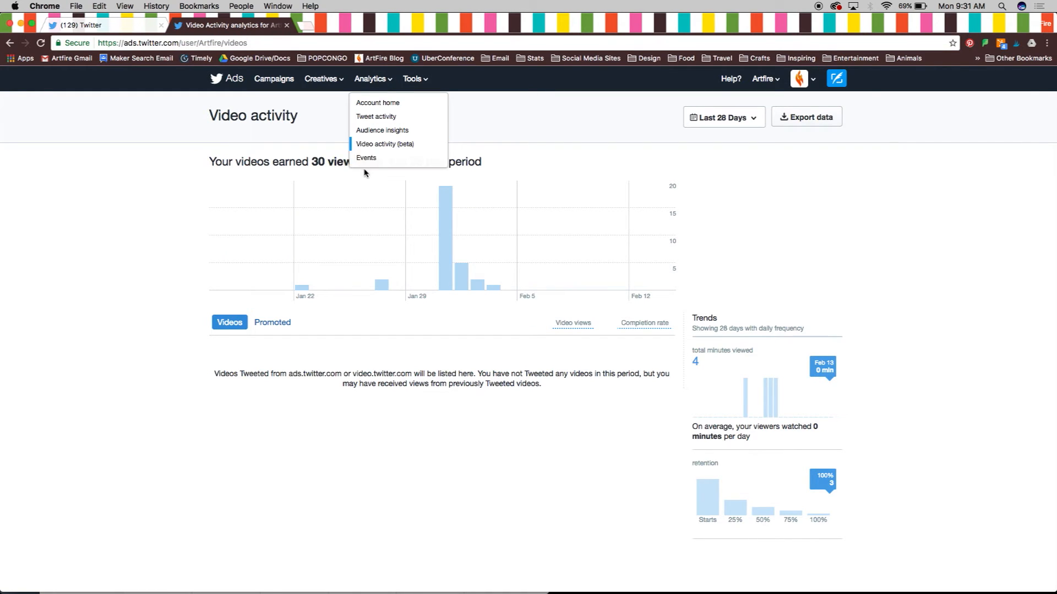
- Browse the Events, Sports and Recurring trends tabs, then view January 2017 highlights on Account home
click(366, 158)
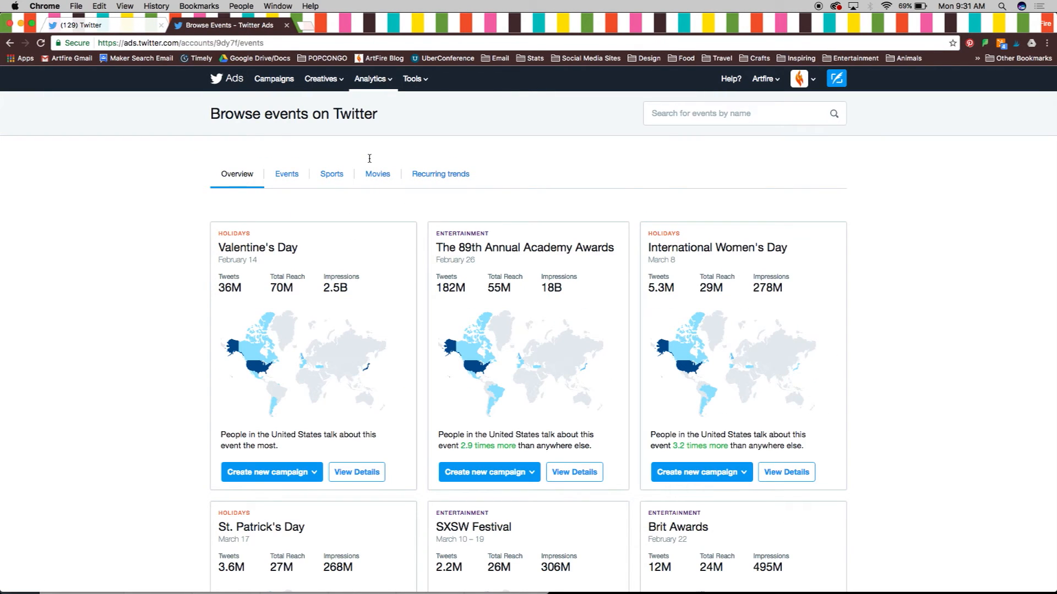
click(286, 174)
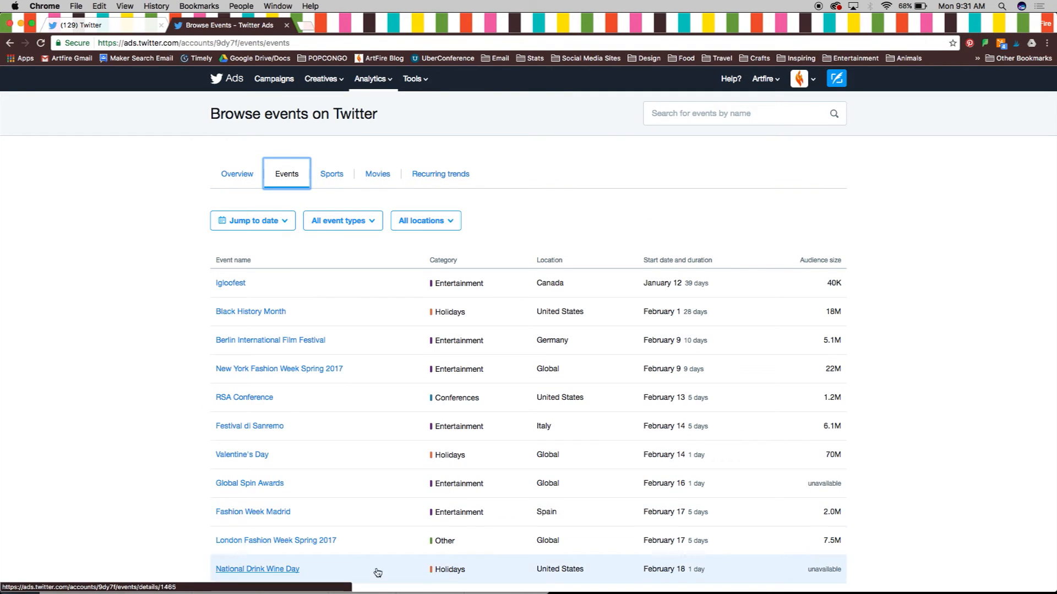
click(331, 174)
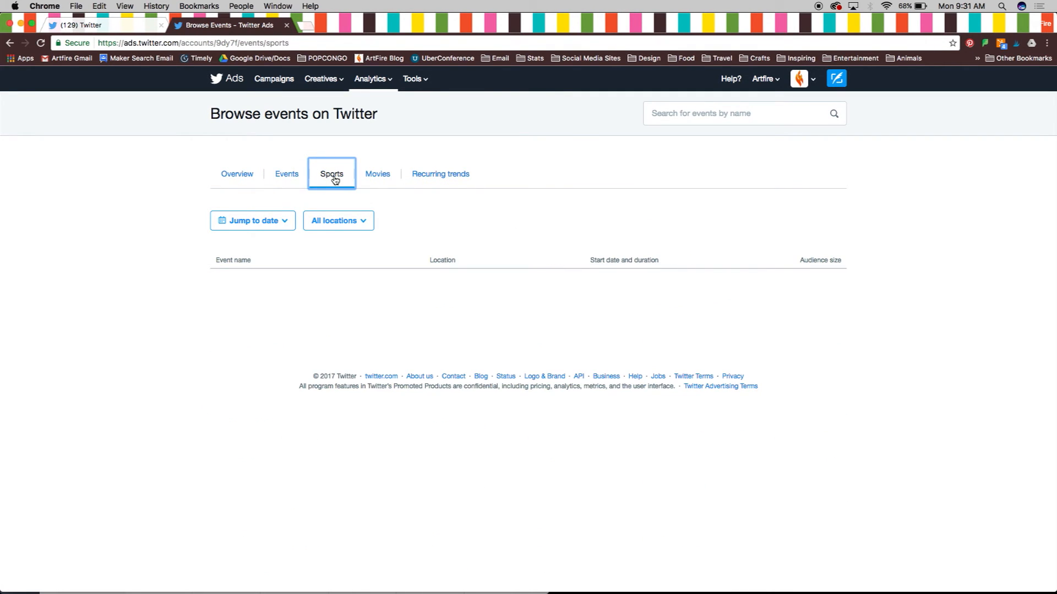
click(440, 173)
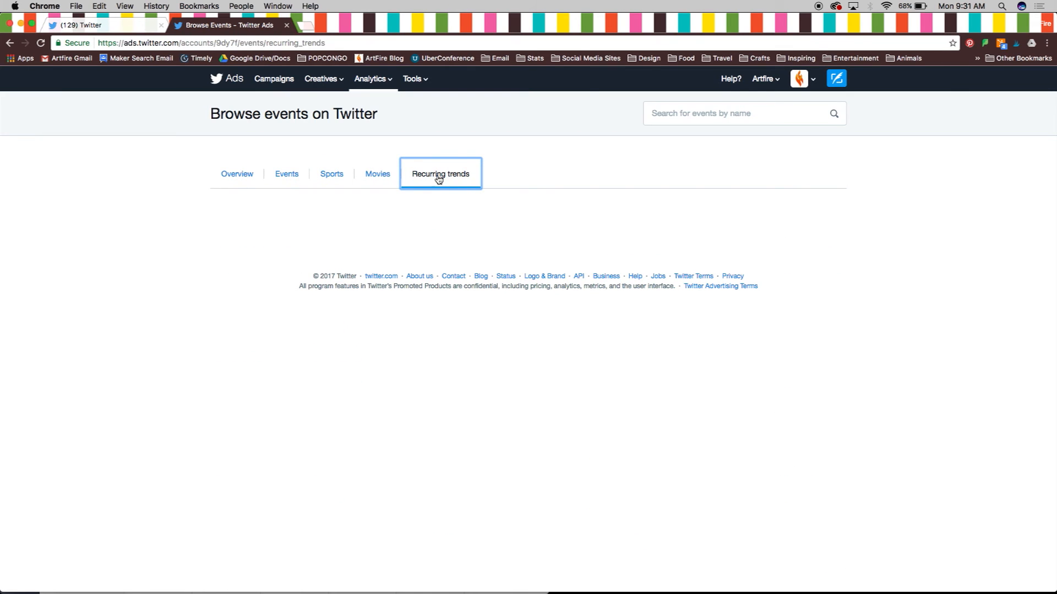
click(237, 174)
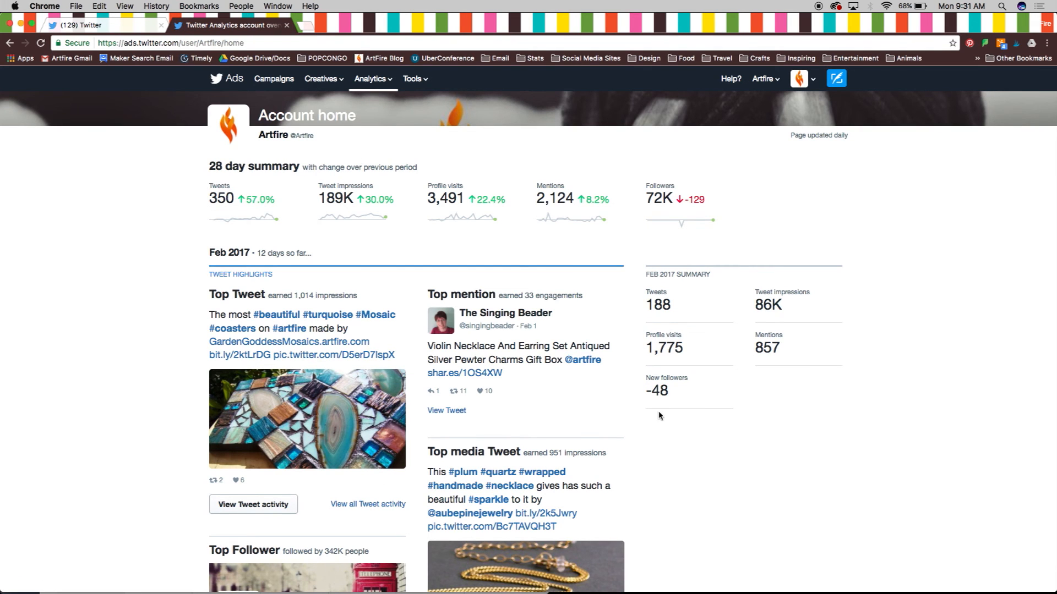
scroll(down, 3)
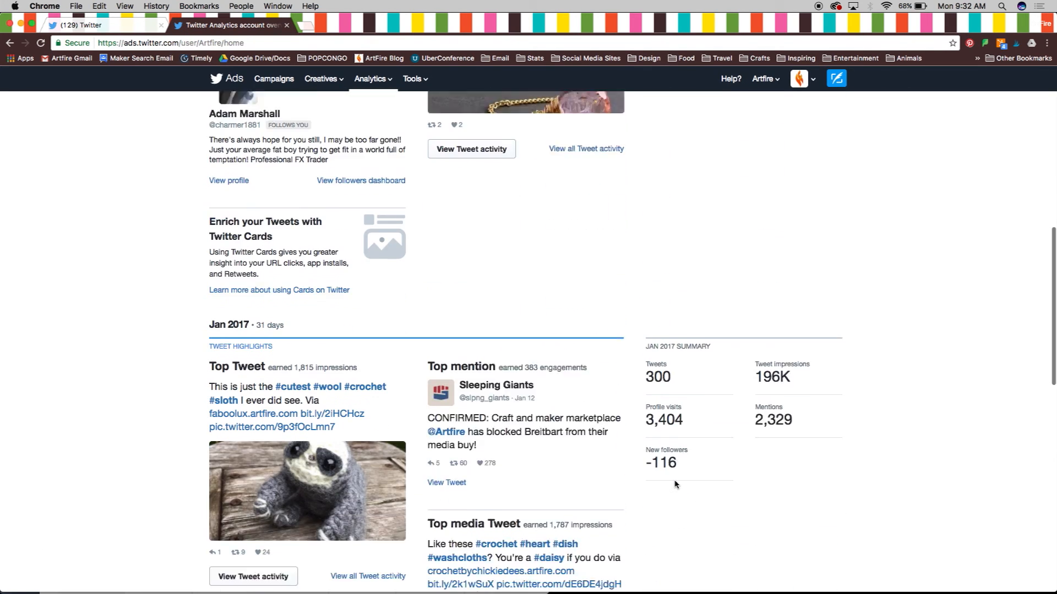